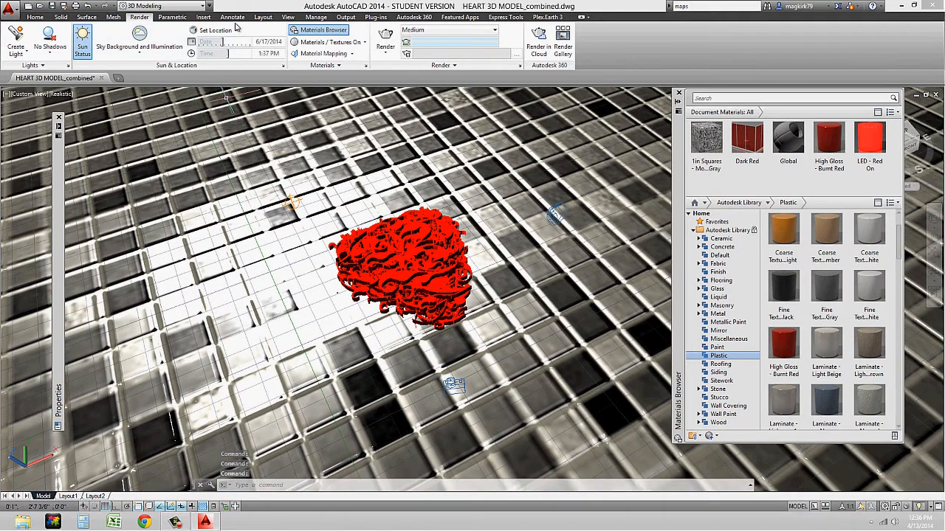
Try the Realistic visual style, then settle on Conceptual for the heart.
click(288, 17)
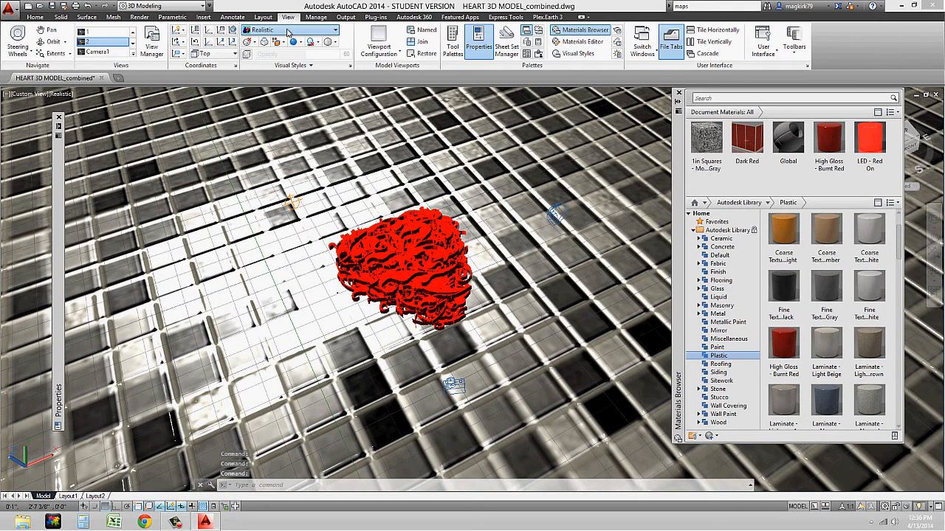
click(335, 30)
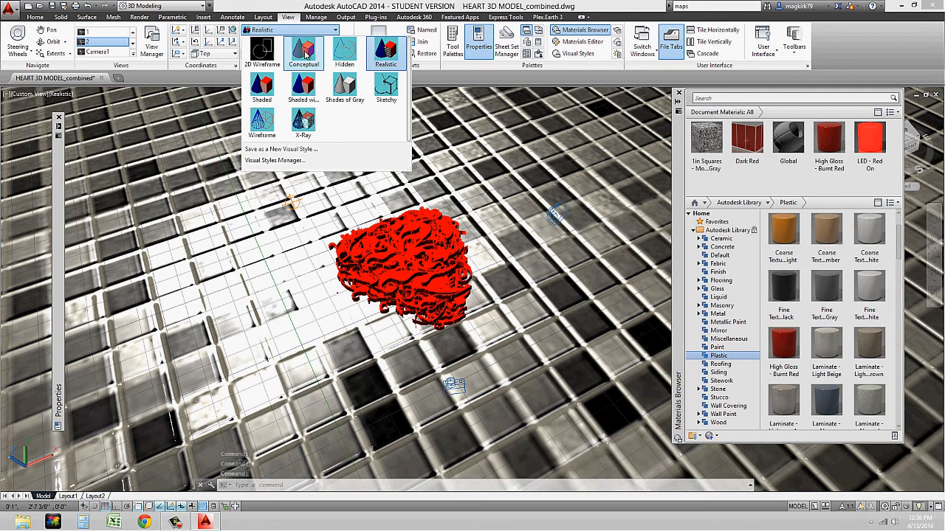
click(385, 52)
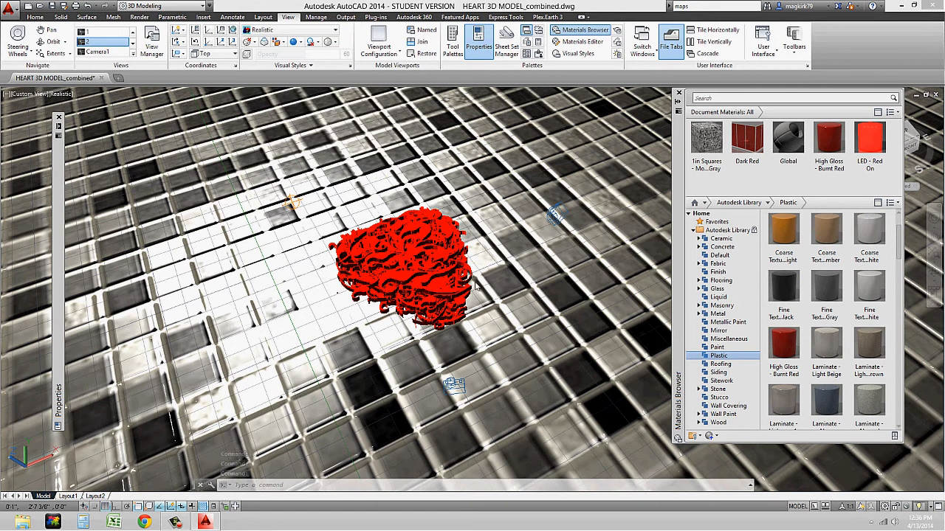
mouse_move(388, 255)
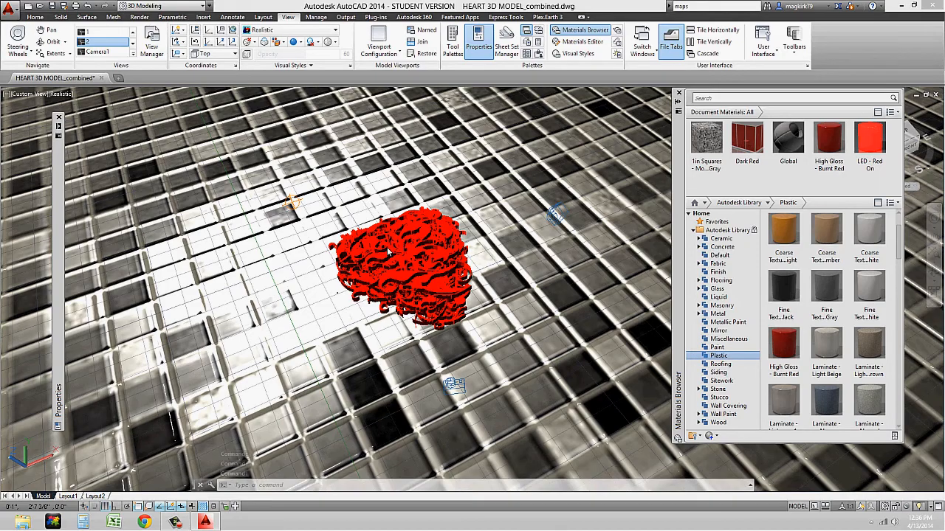
click(266, 29)
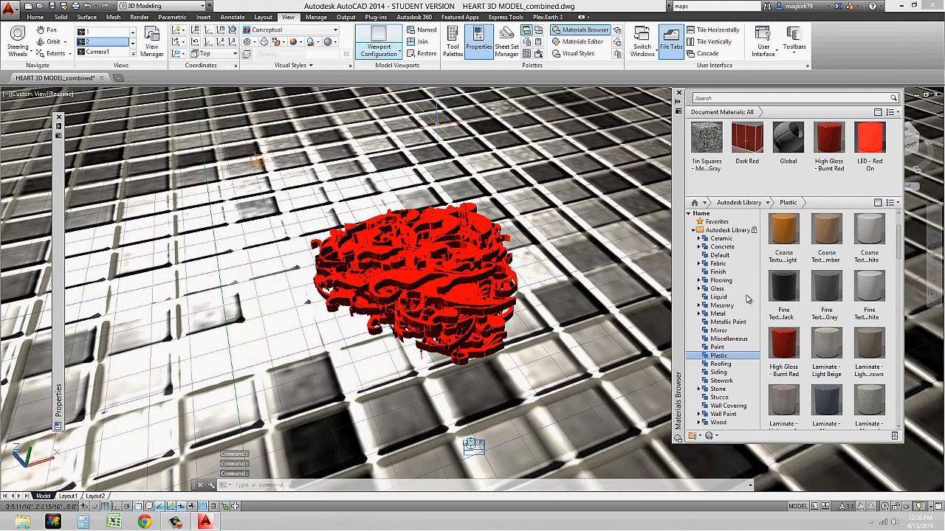
click(288, 30)
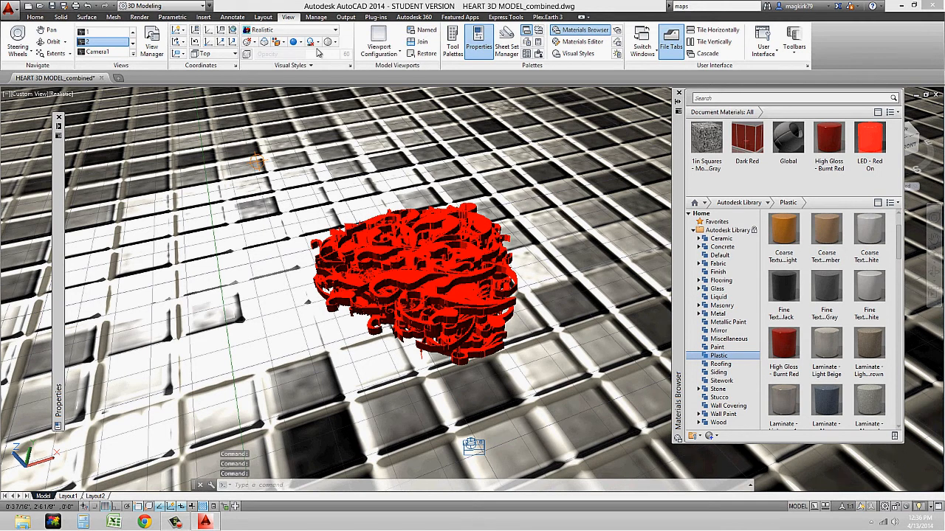
mouse_move(605, 209)
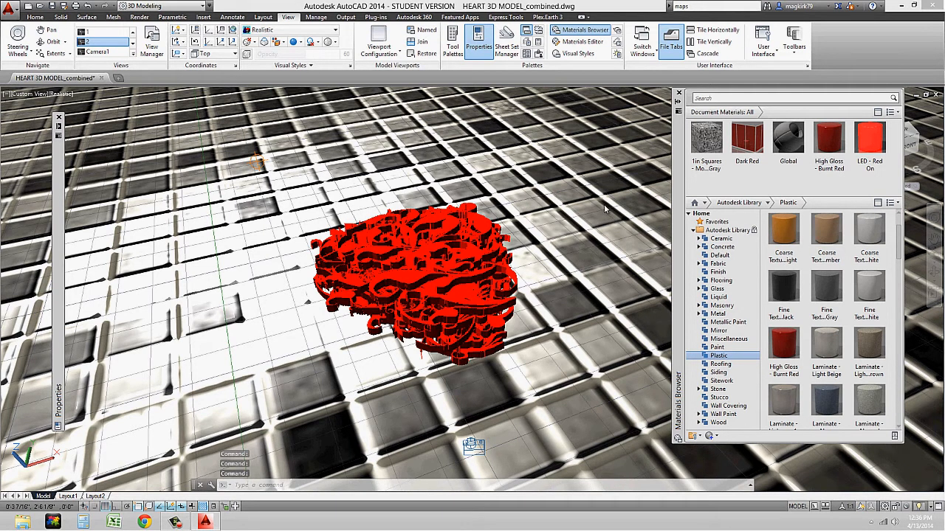
click(266, 29)
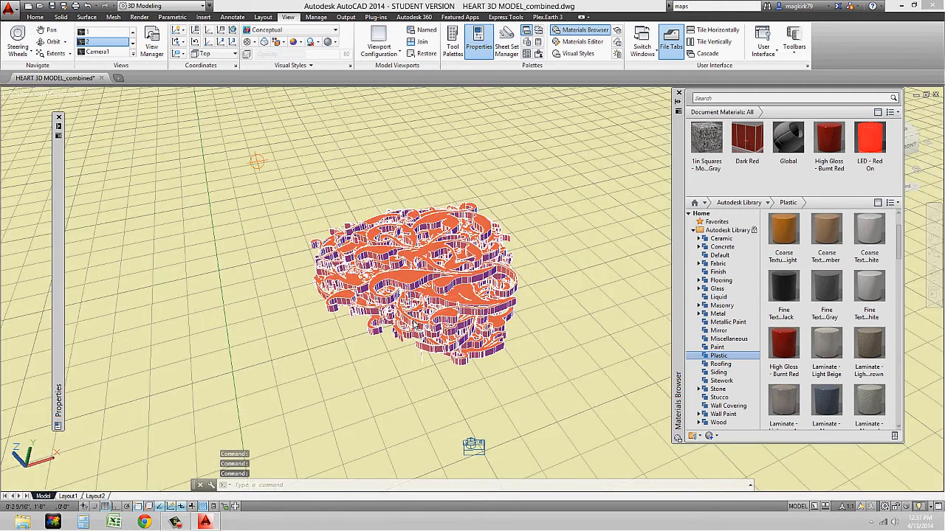
mouse_move(417, 325)
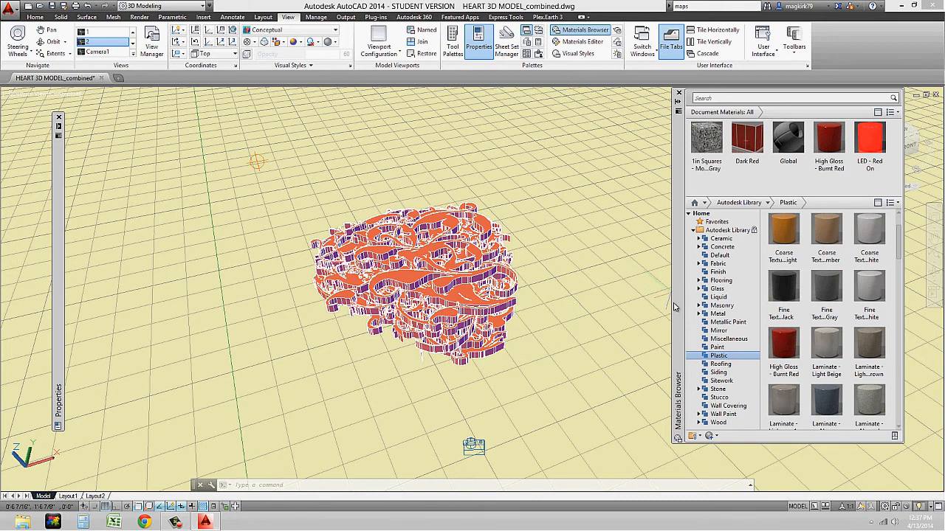
mouse_move(638, 292)
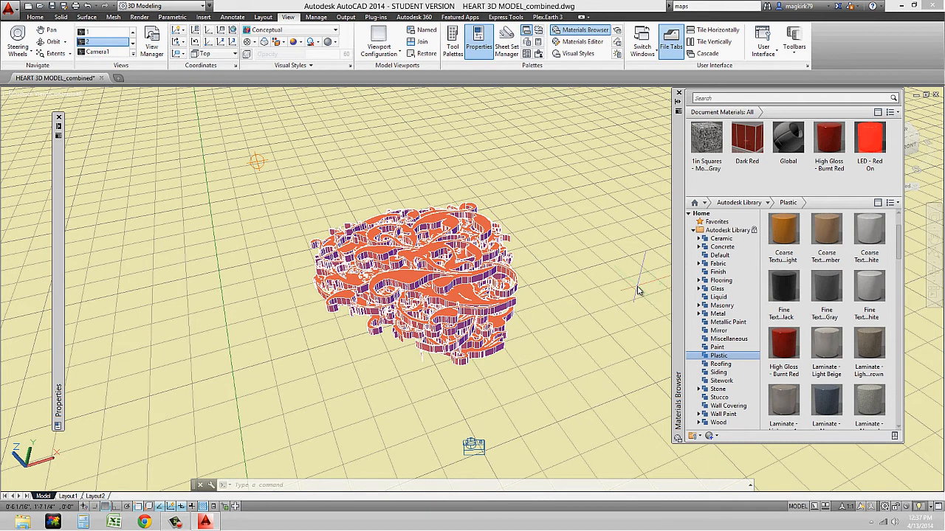
mouse_move(568, 287)
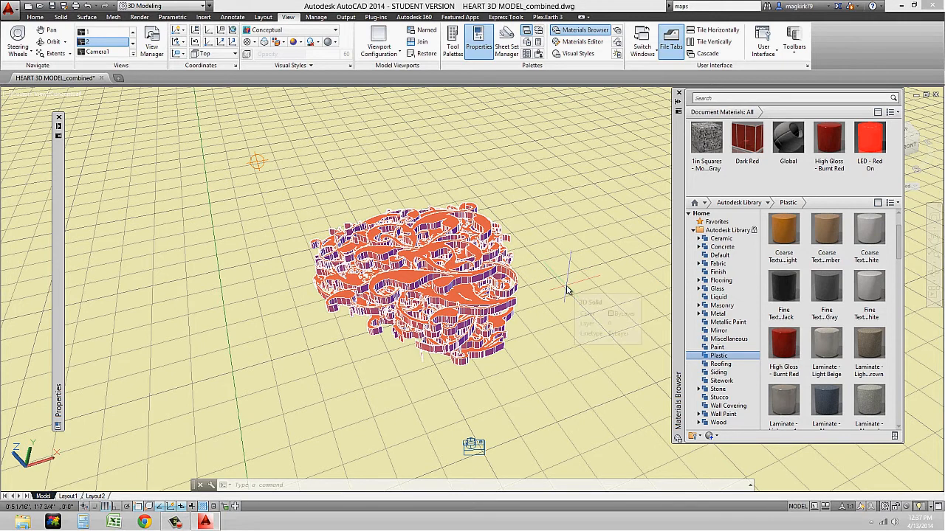
mouse_move(567, 290)
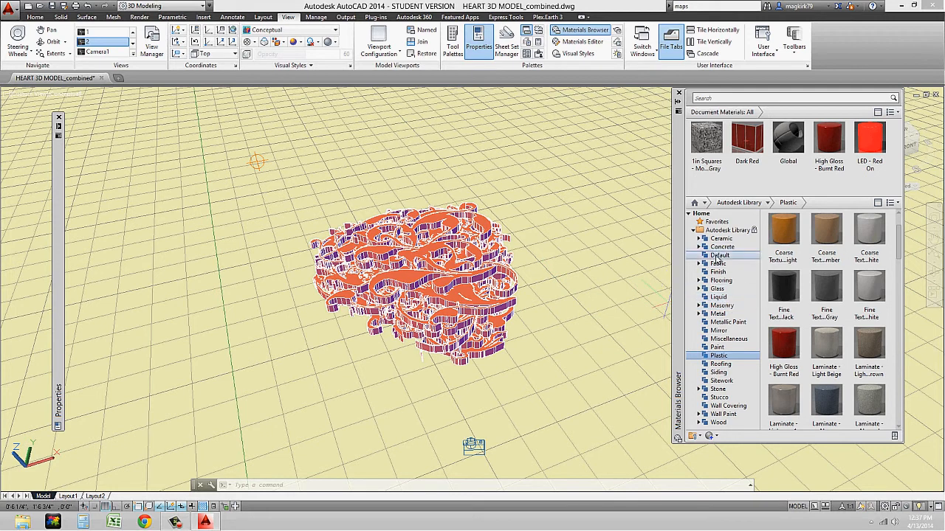
Open the Default category under Autodesk Library and scroll through its materials.
click(719, 254)
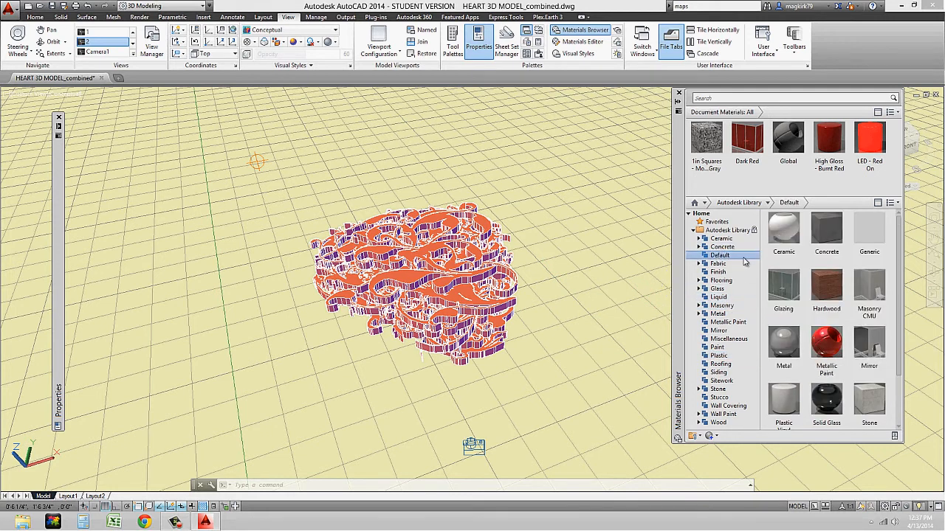
mouse_move(744, 260)
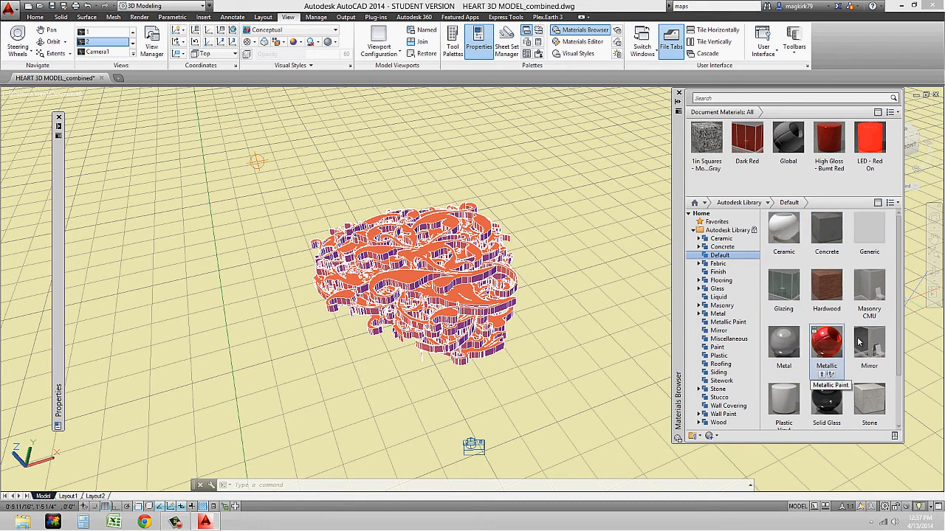
scroll(down, 3)
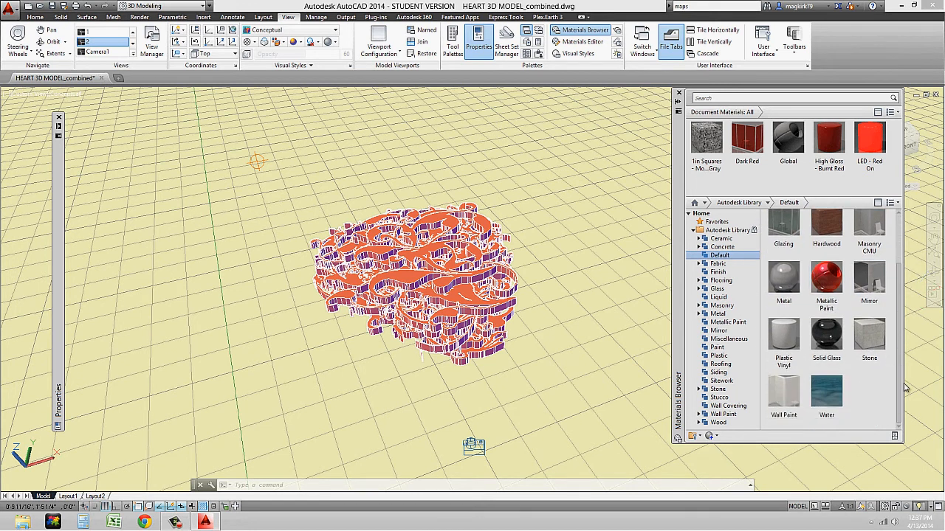
scroll(up, 3)
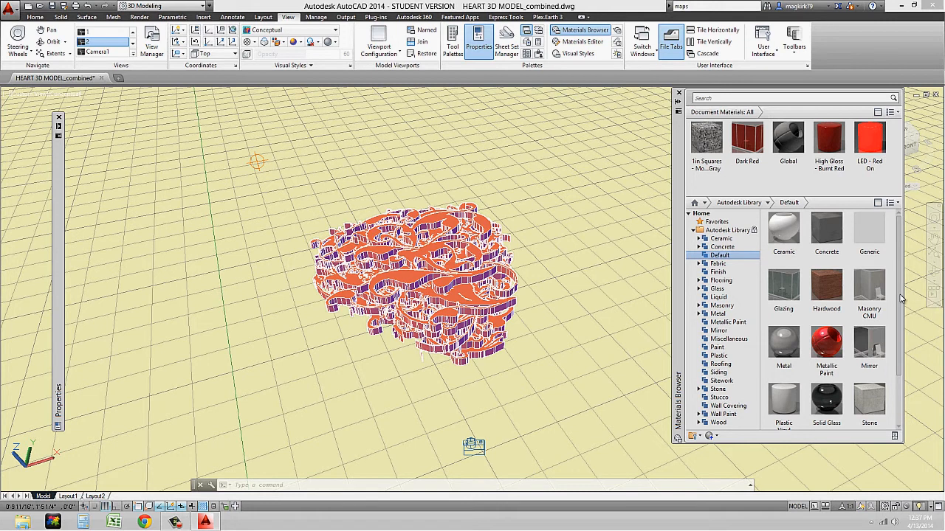
scroll(down, 3)
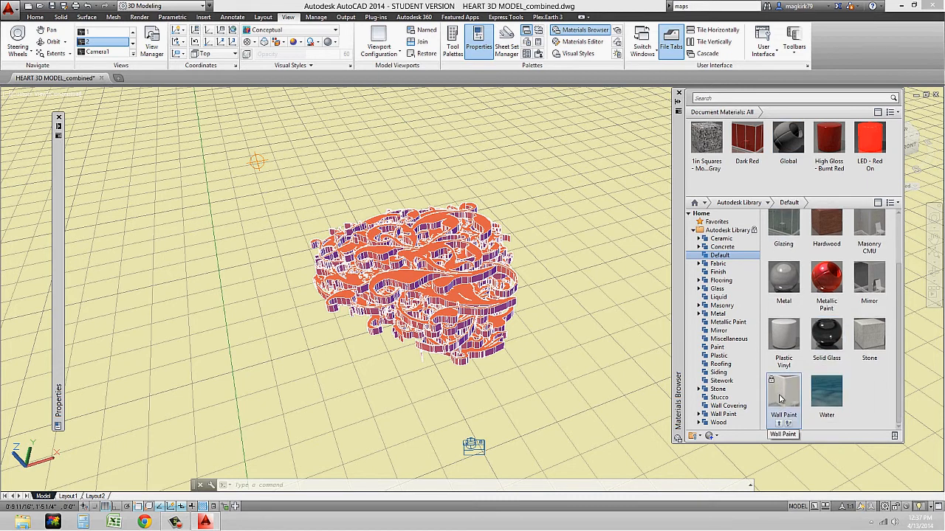
mouse_move(781, 392)
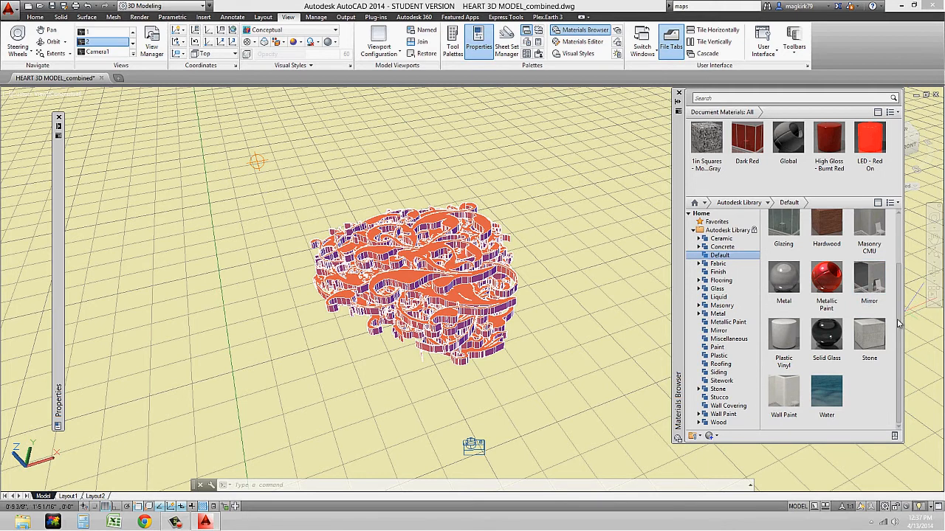
mouse_move(901, 338)
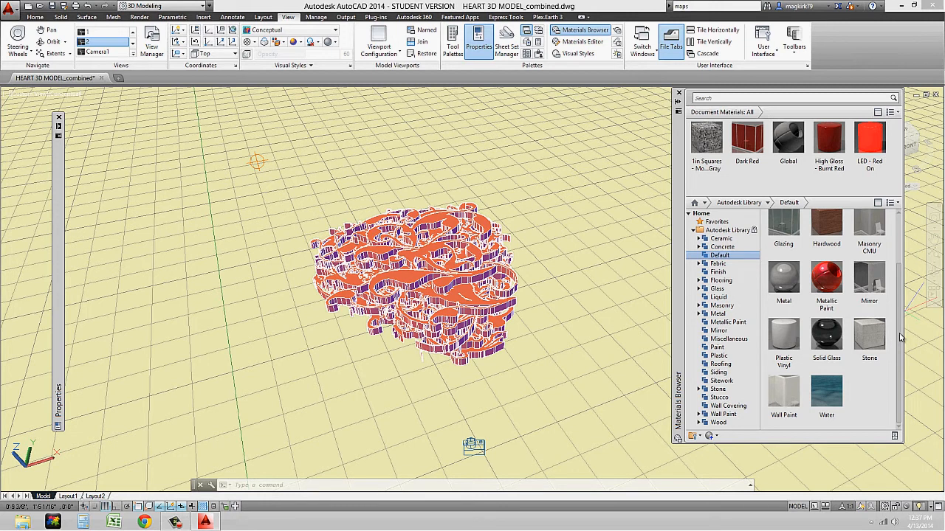
mouse_move(826, 284)
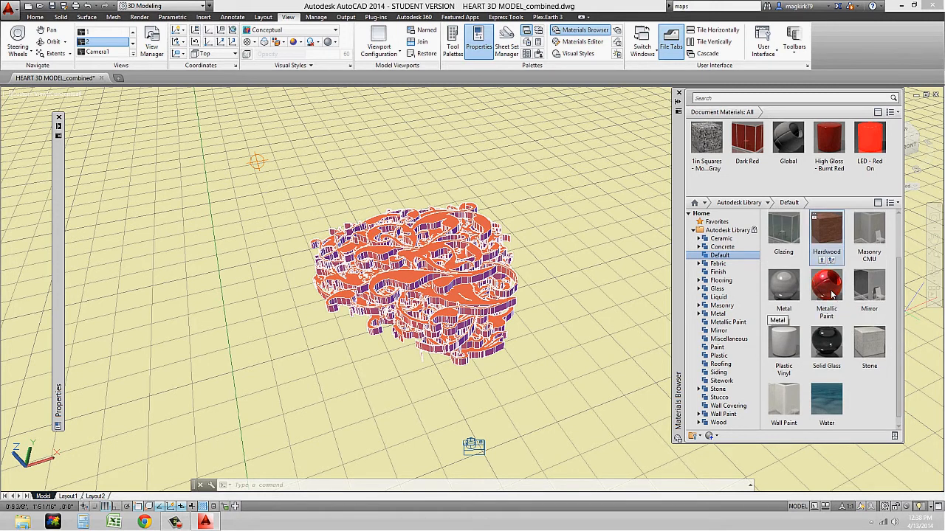
mouse_move(826, 284)
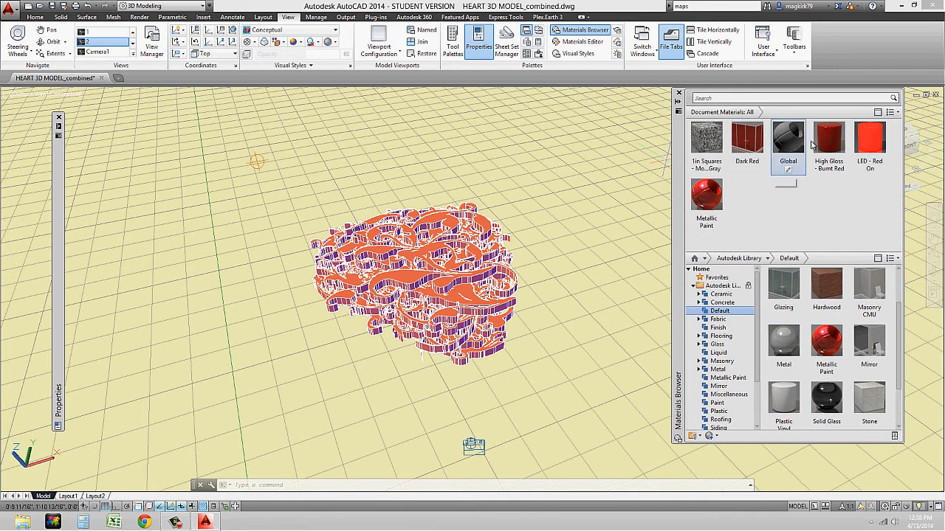
mouse_move(706, 140)
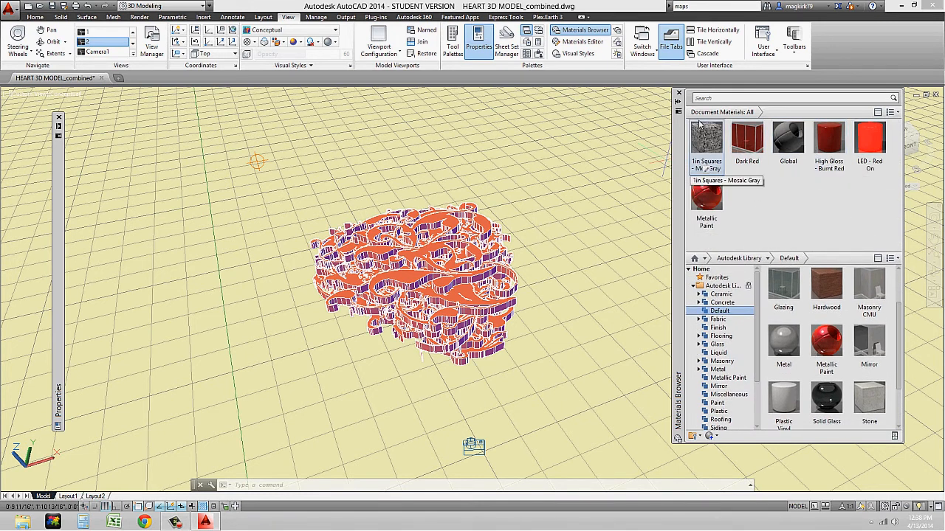
Open the Document Materials view options menu for managing the drawing's materials.
click(878, 112)
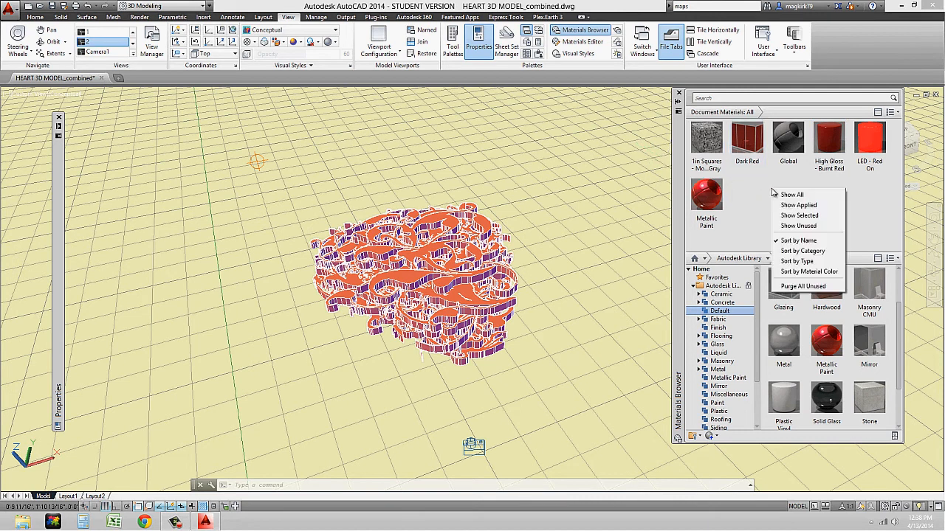
mouse_move(807, 272)
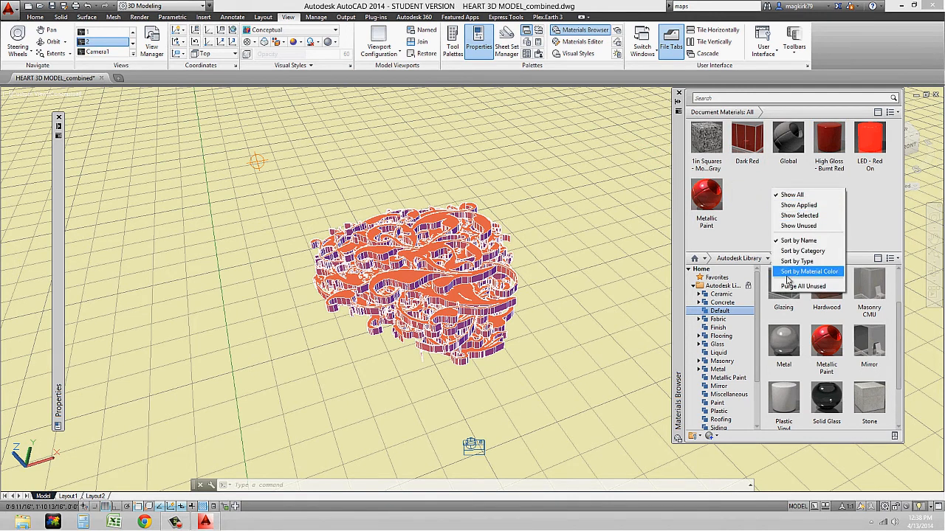
mouse_move(806, 287)
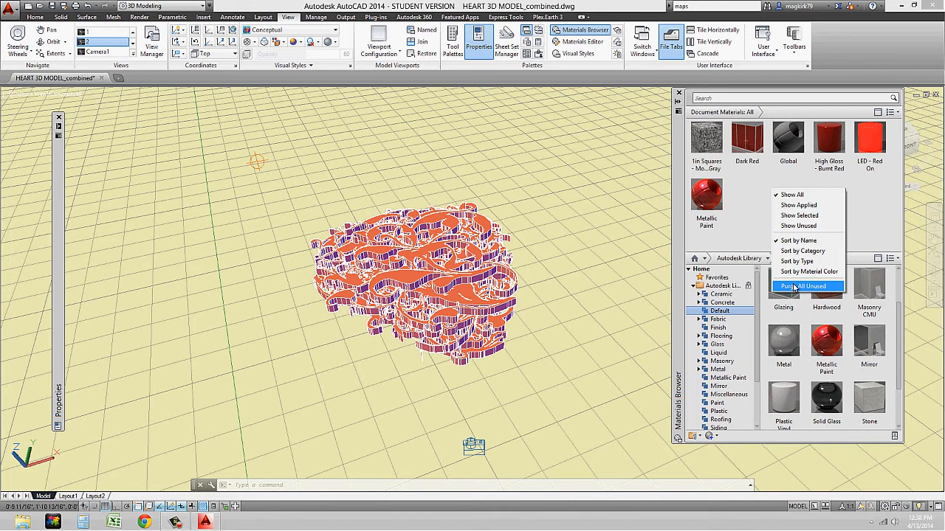
mouse_move(756, 289)
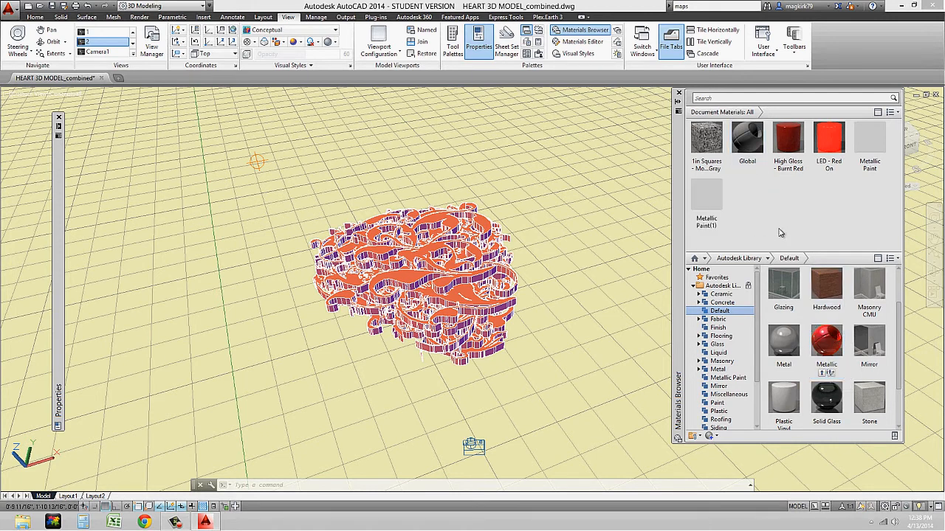
mouse_move(707, 199)
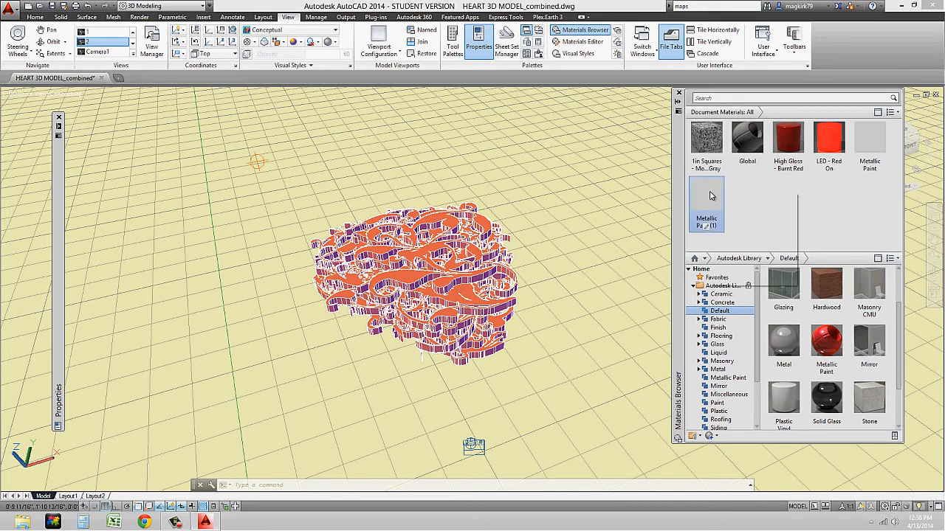
mouse_move(651, 258)
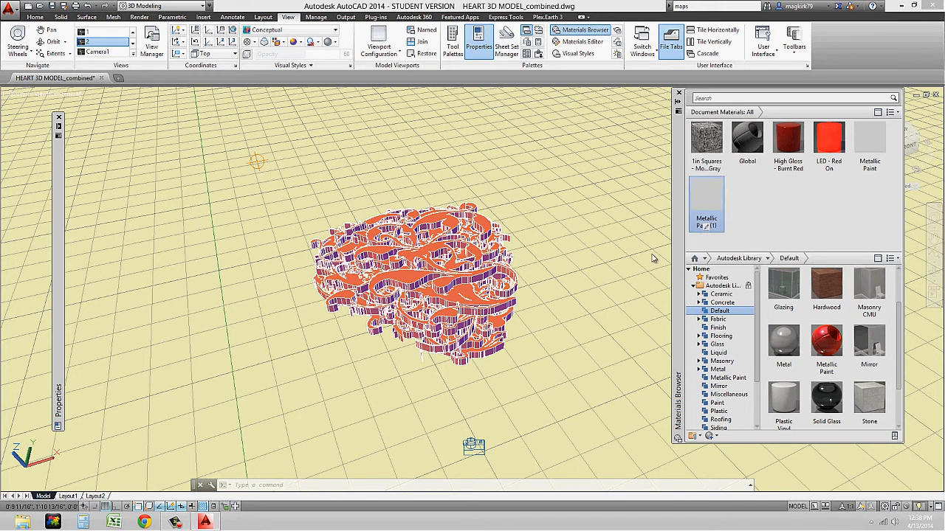
Edit Metallic Paint(1): review Flecks, Pearl, Tint and base colour options, keeping Car Paint.
click(580, 42)
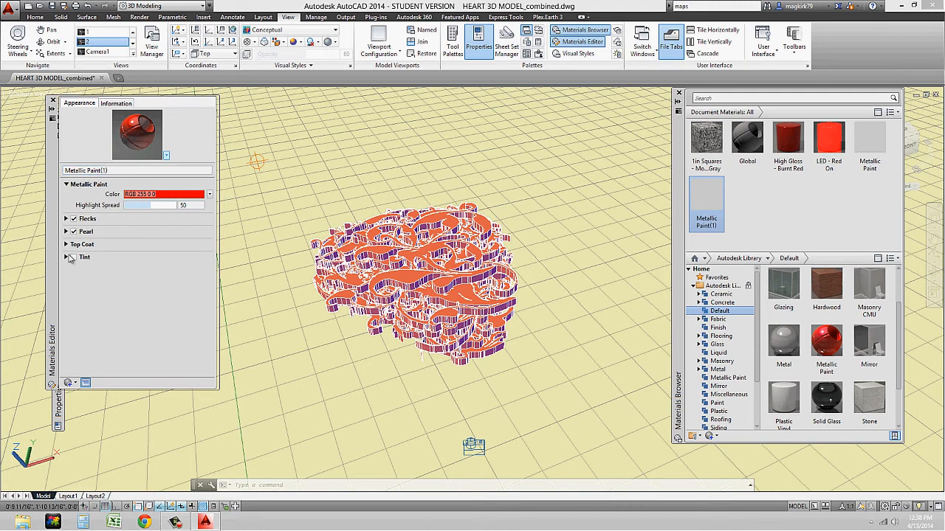
click(73, 219)
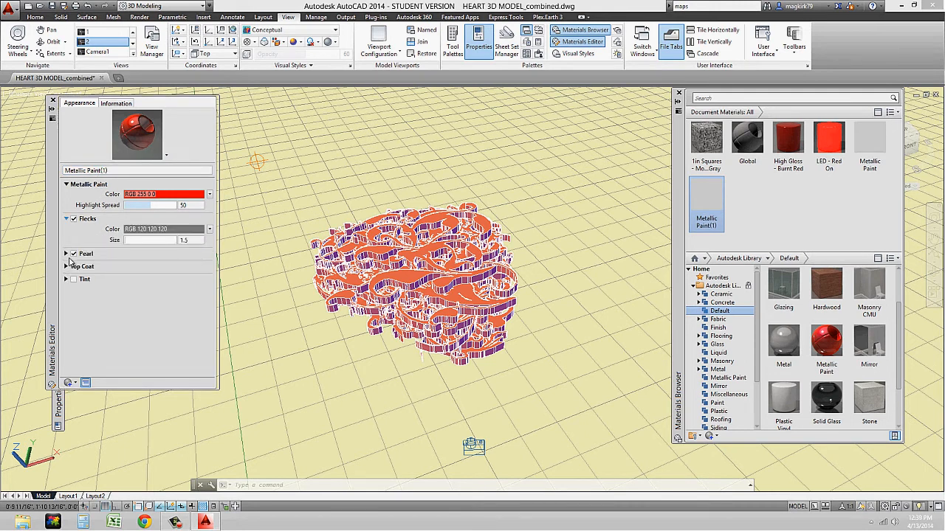
click(67, 254)
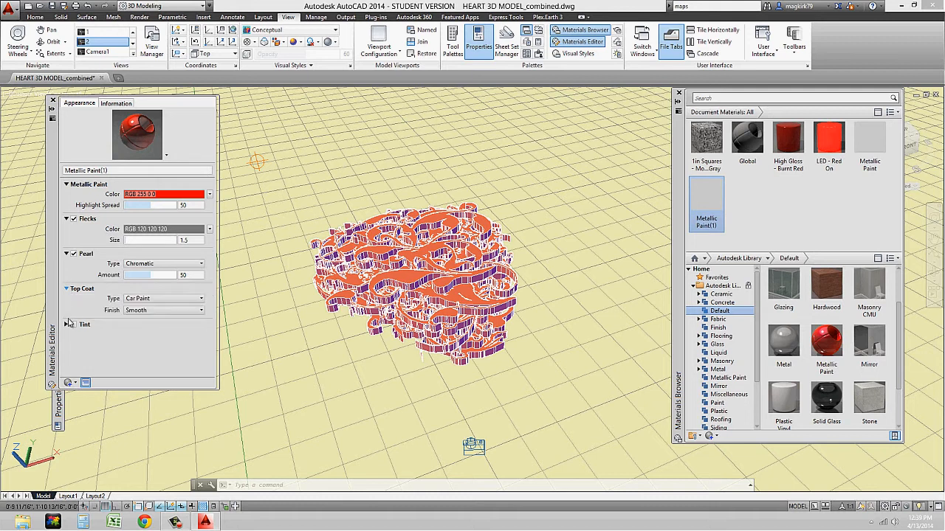
click(73, 325)
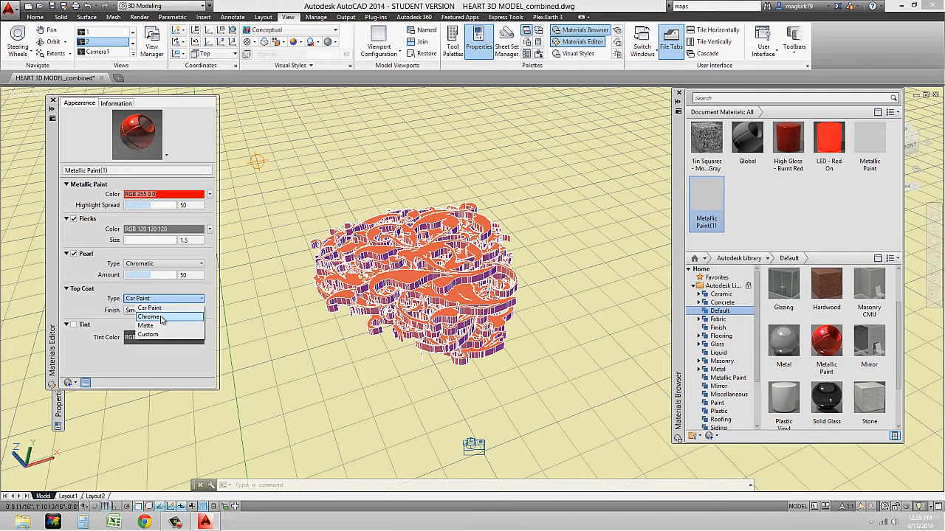
click(148, 326)
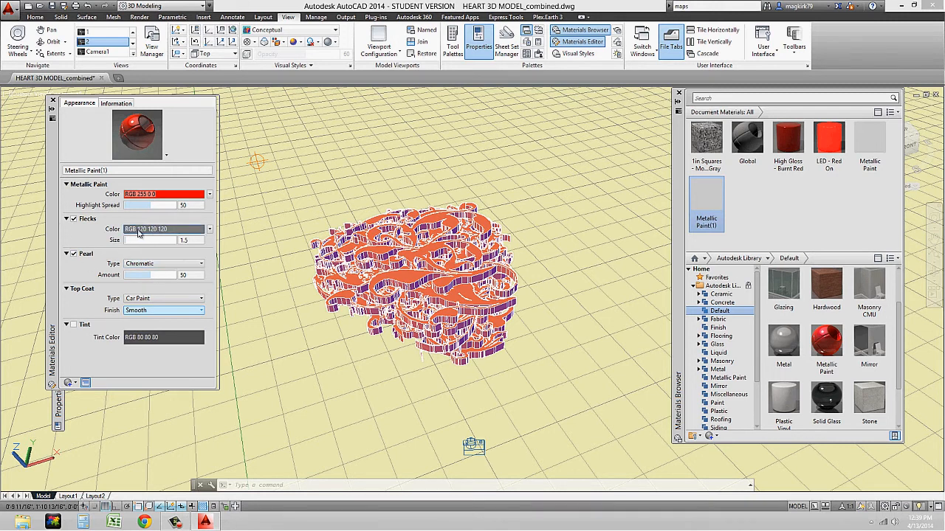
mouse_move(155, 239)
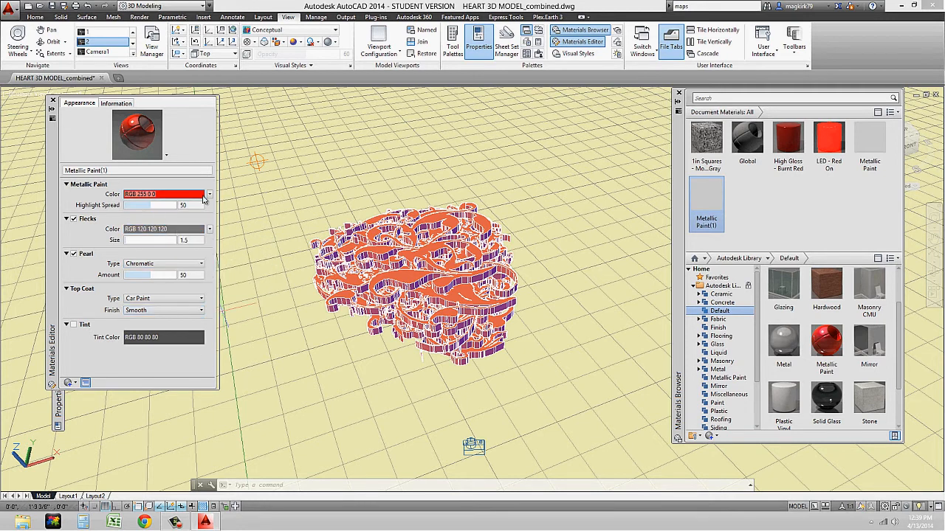
mouse_move(163, 194)
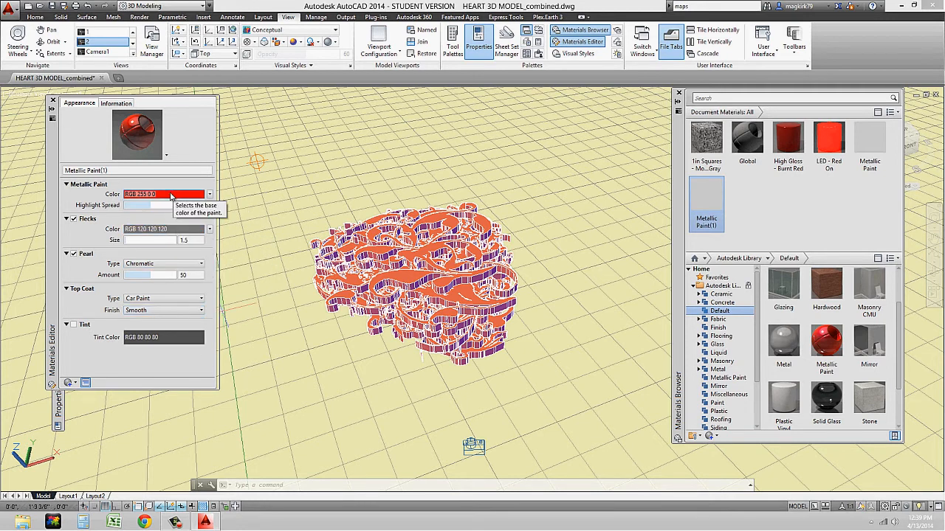
click(210, 194)
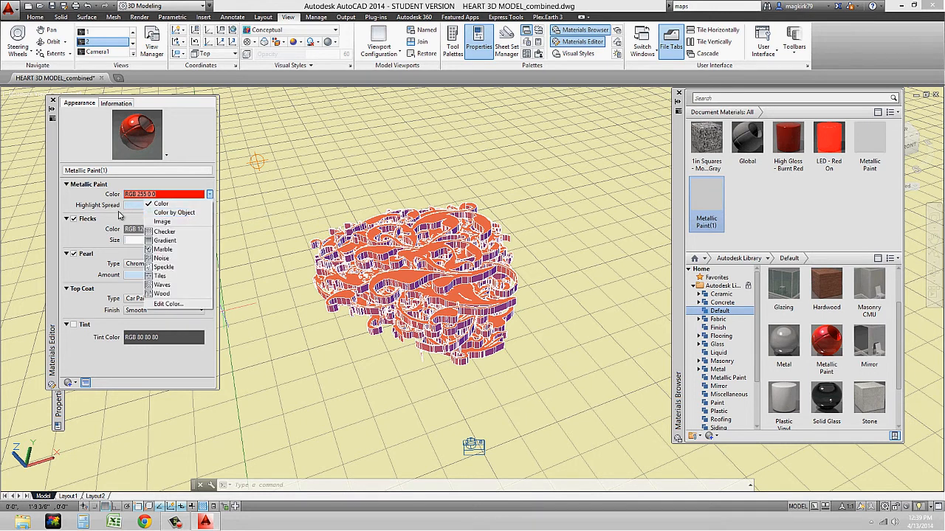
click(161, 203)
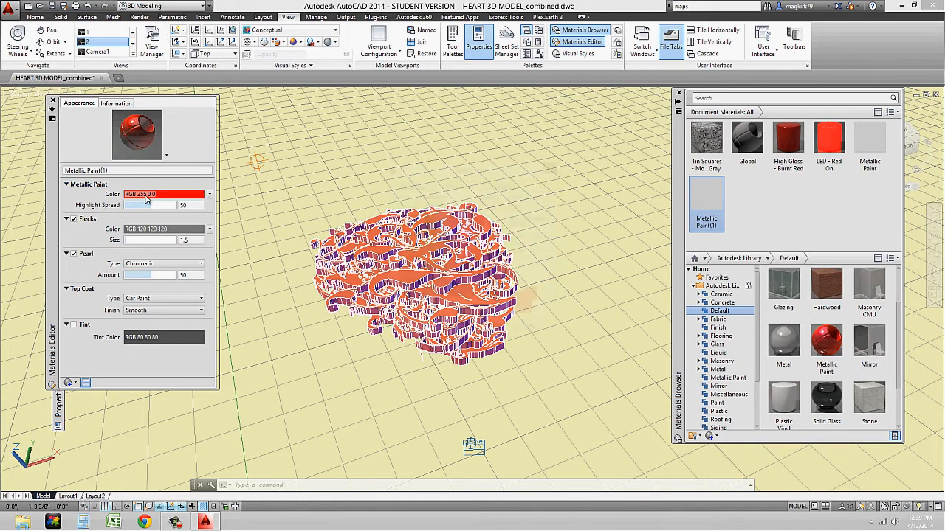
Try a blue base colour for Metallic Paint(1), then abandon it.
click(163, 194)
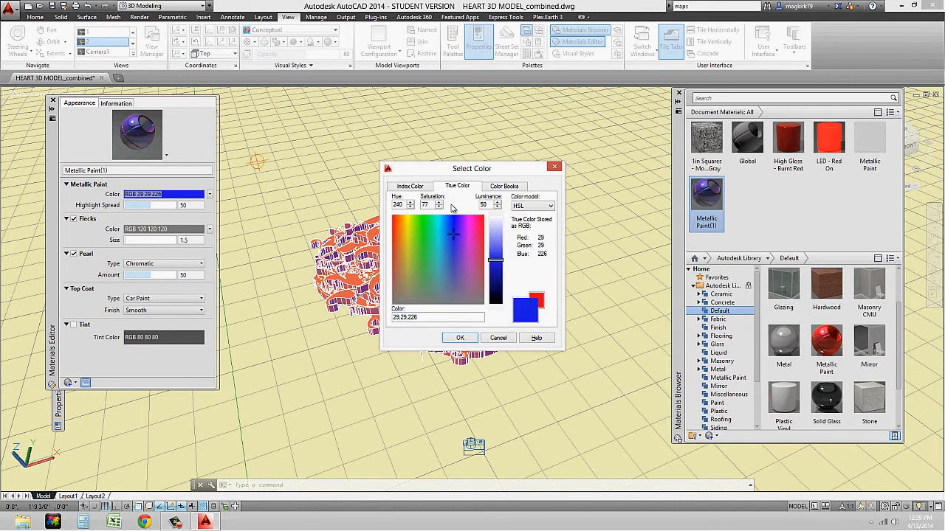
click(448, 226)
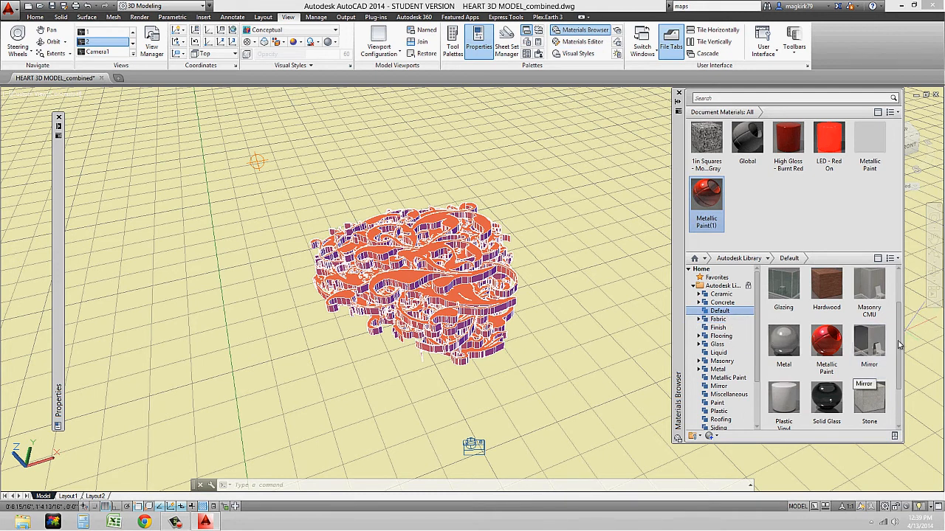
Scroll to the Global material in Document Materials and open it for editing.
scroll(up, 3)
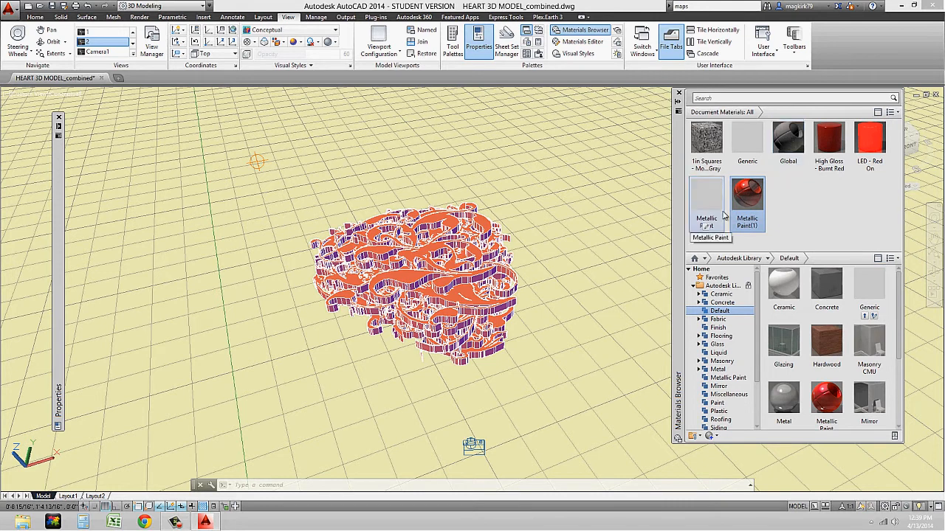
right_click(788, 140)
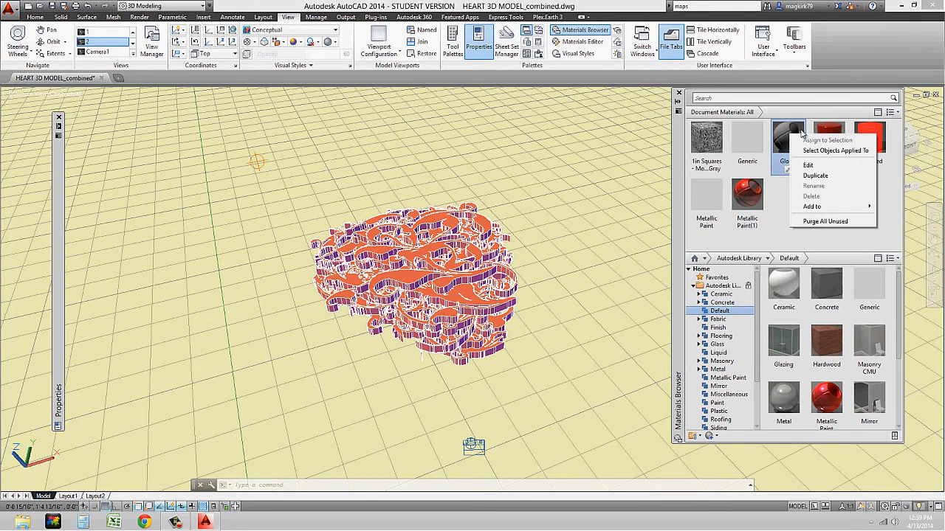
mouse_move(808, 164)
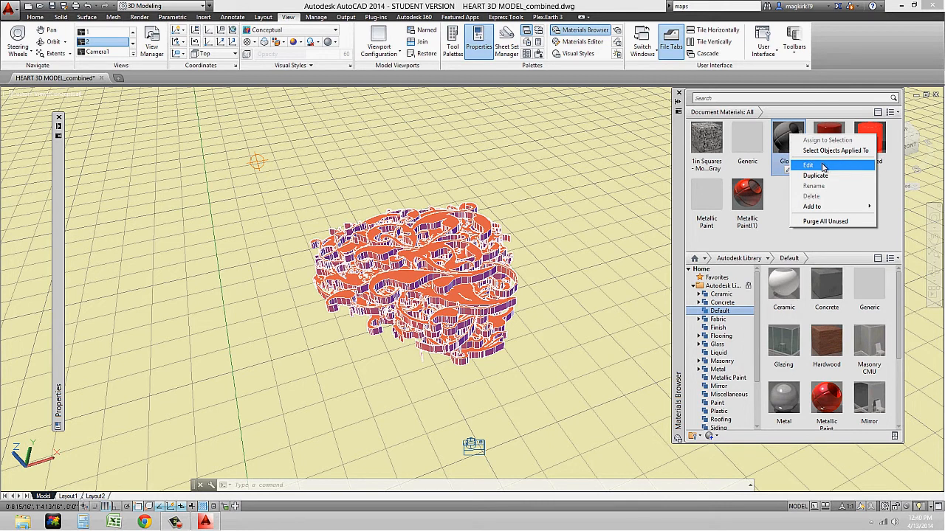
click(809, 164)
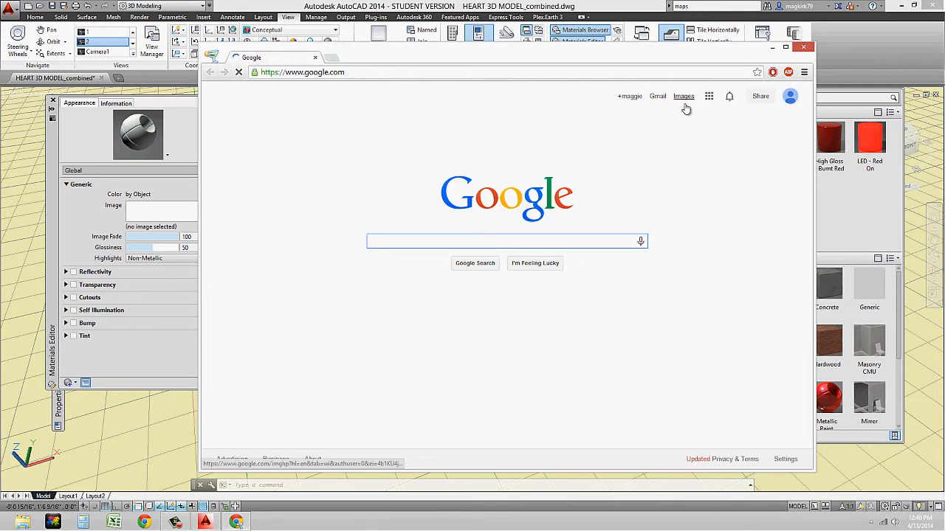
Search Google Images for 'leopard print seamless texture'.
click(683, 96)
text(l)
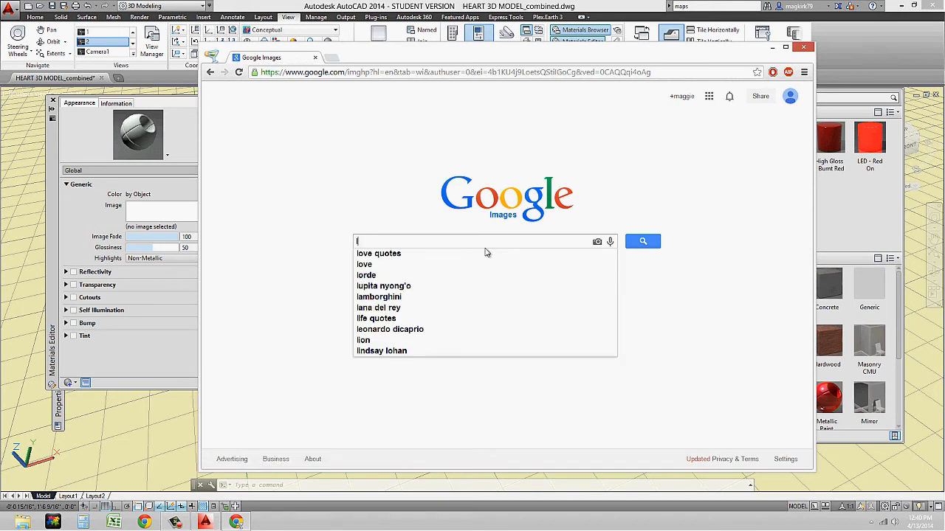
text(eopard print)
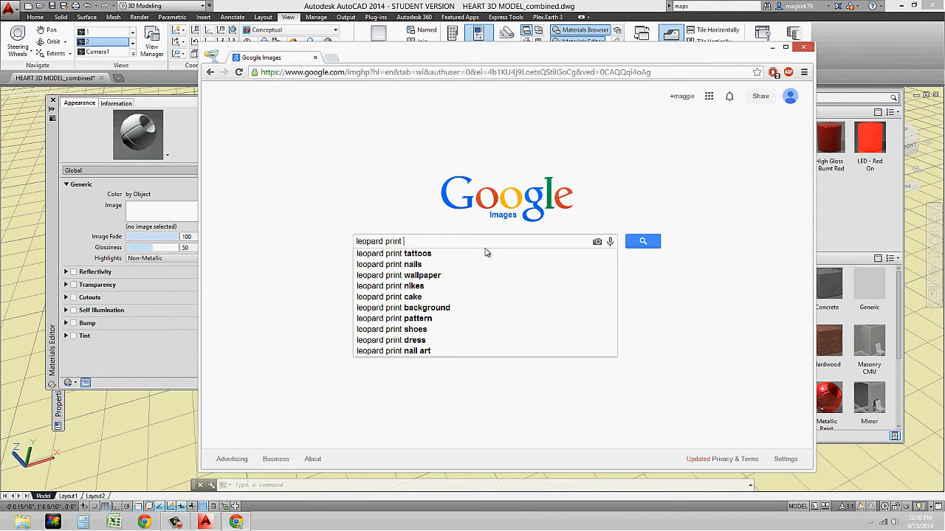
text(seamless)
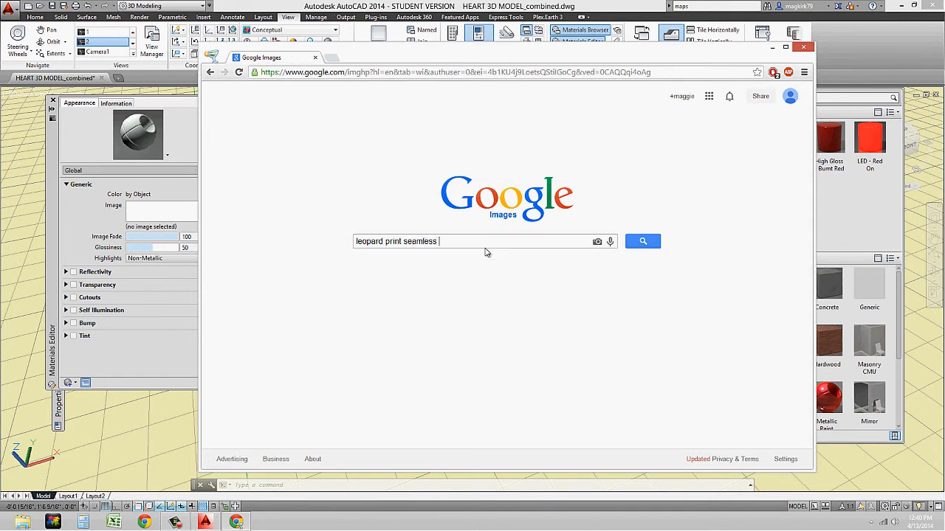
text(texture)
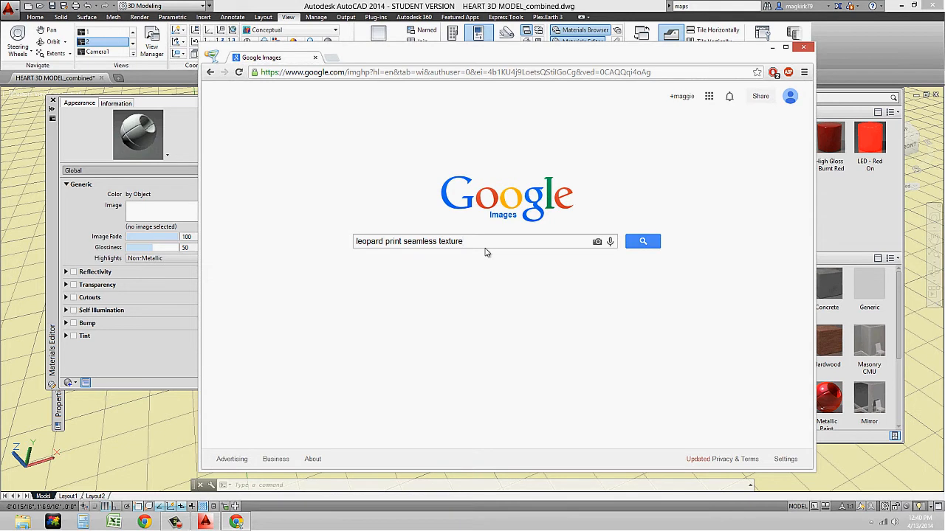
mouse_move(405, 164)
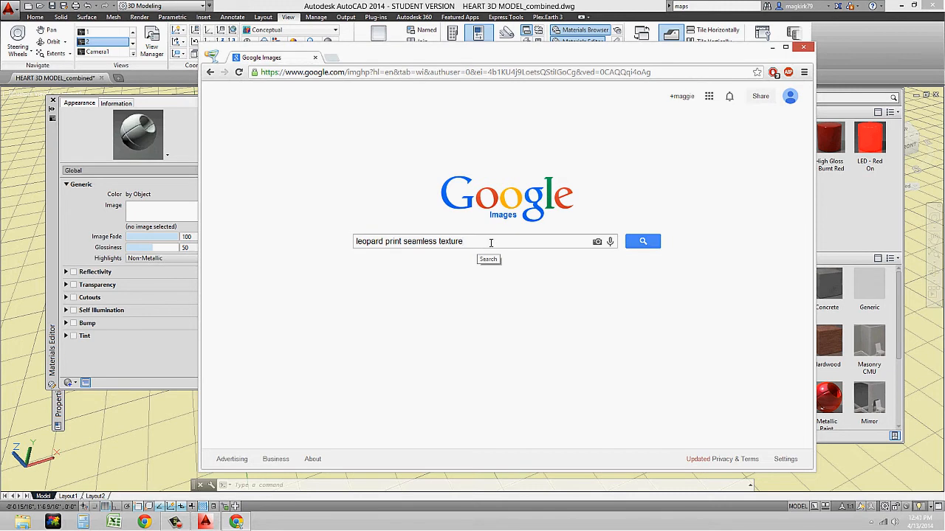
mouse_move(479, 287)
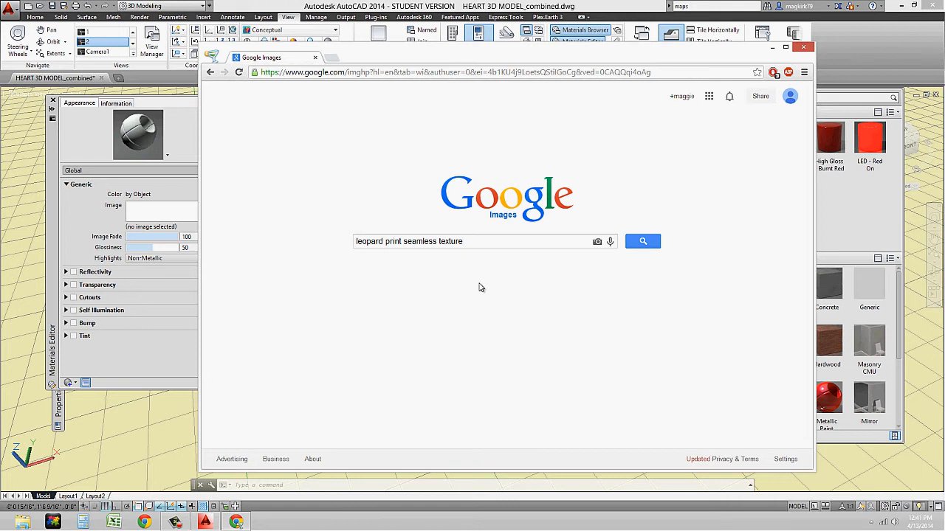
click(483, 241)
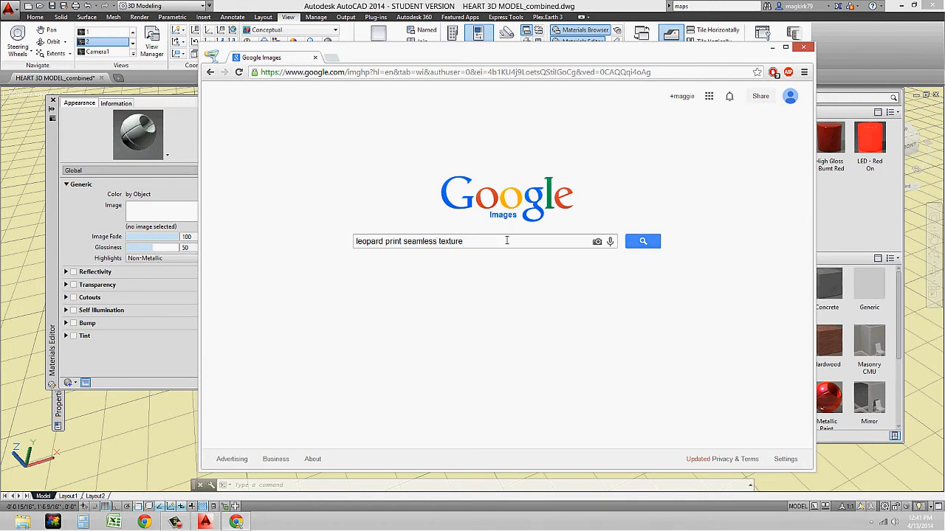
mouse_move(517, 245)
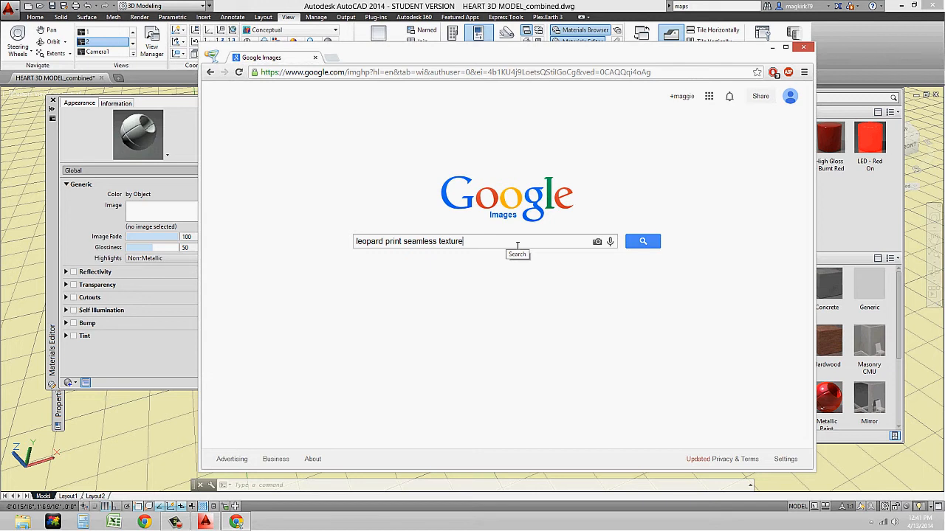
mouse_move(596, 171)
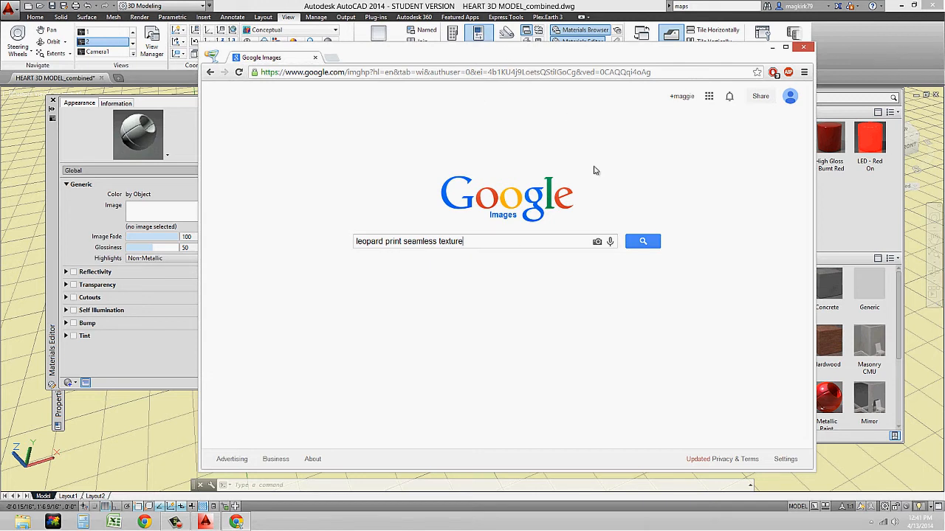
mouse_move(643, 241)
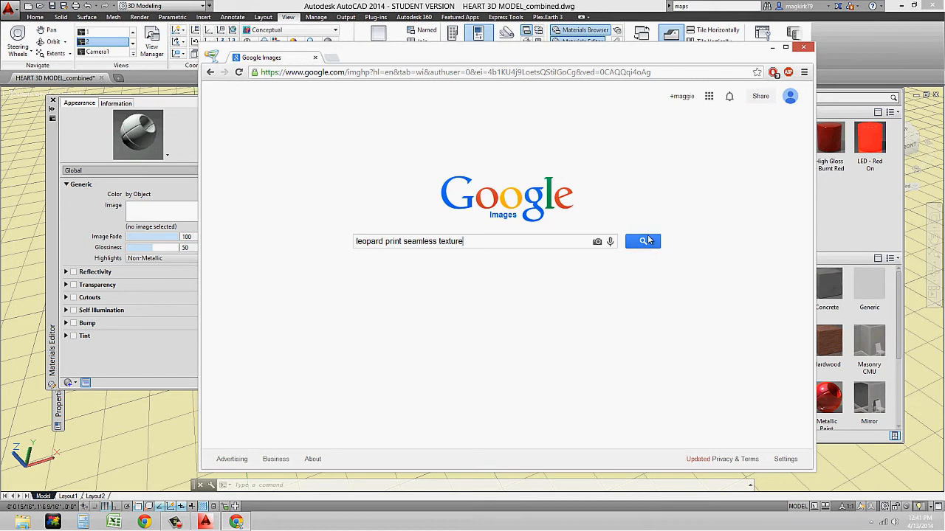
mouse_move(646, 244)
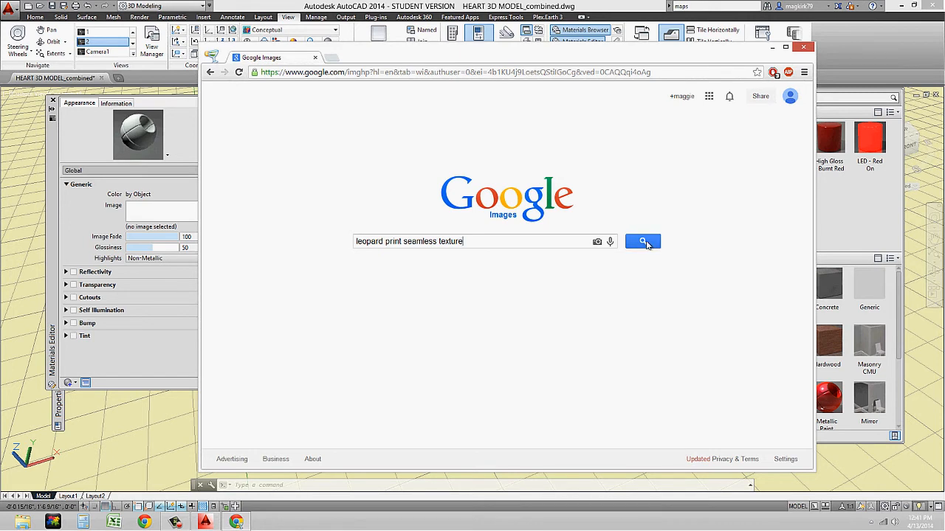
click(642, 241)
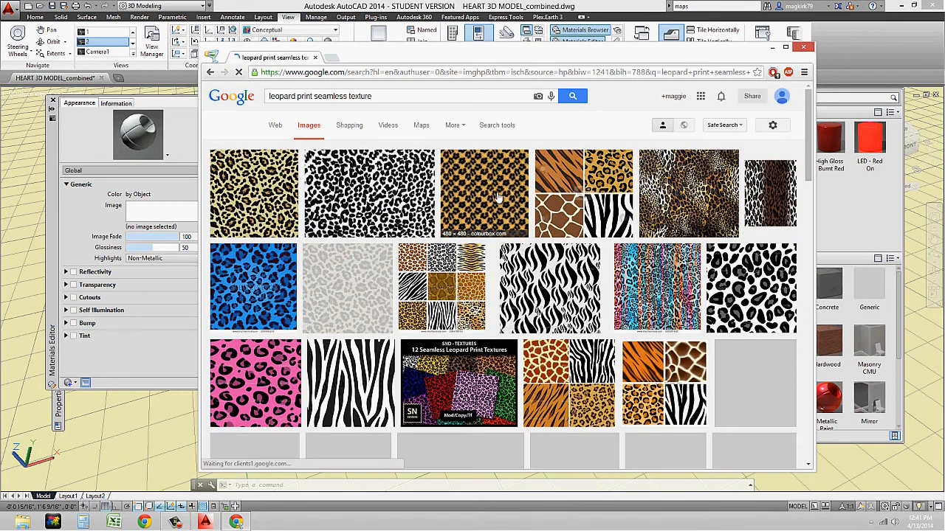
mouse_move(509, 184)
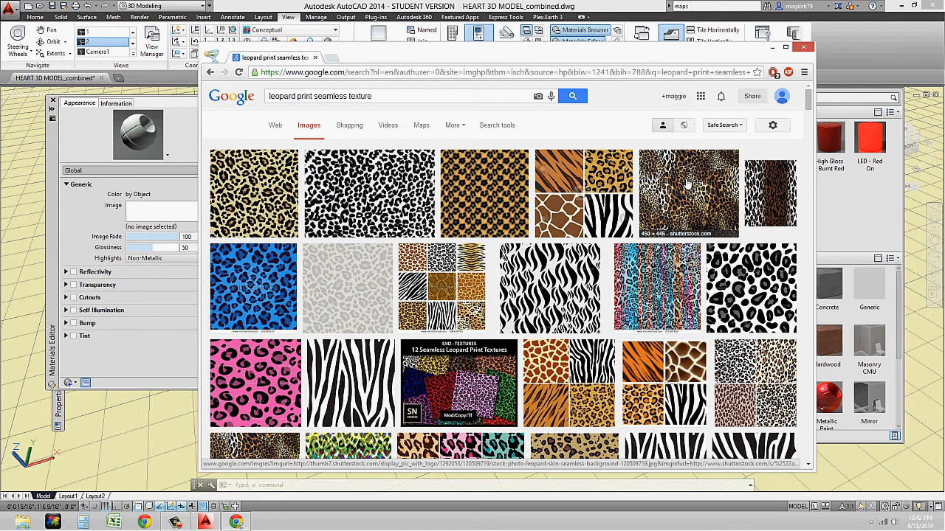
Preview several leopard-skin results, ending on the colourbox close-up pattern.
click(689, 193)
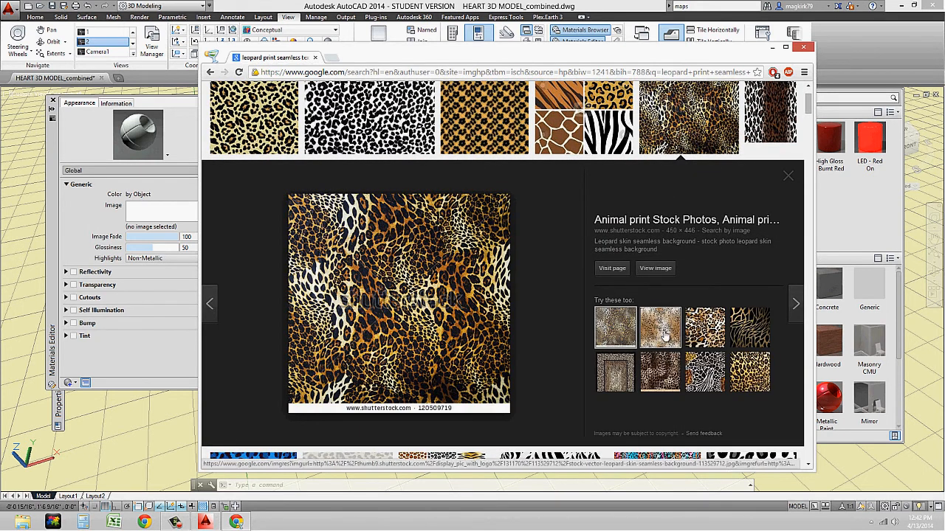
click(660, 327)
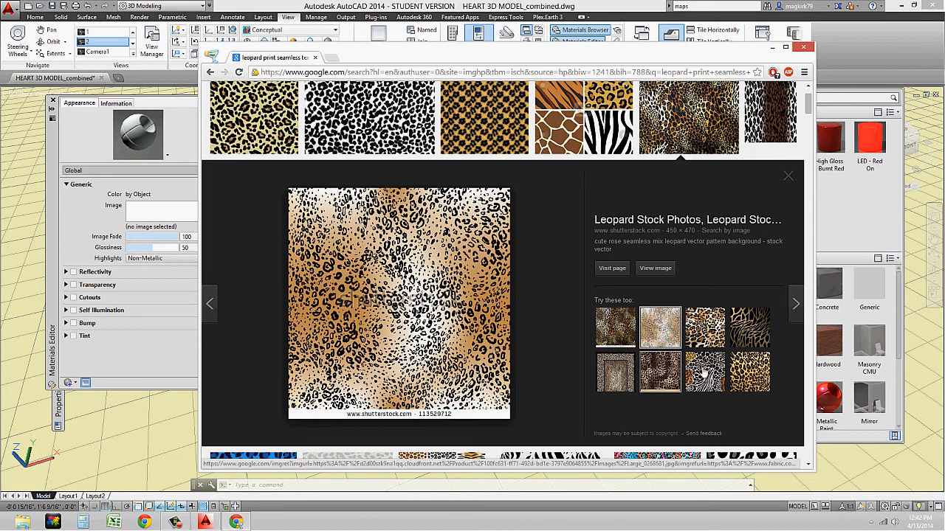
click(615, 373)
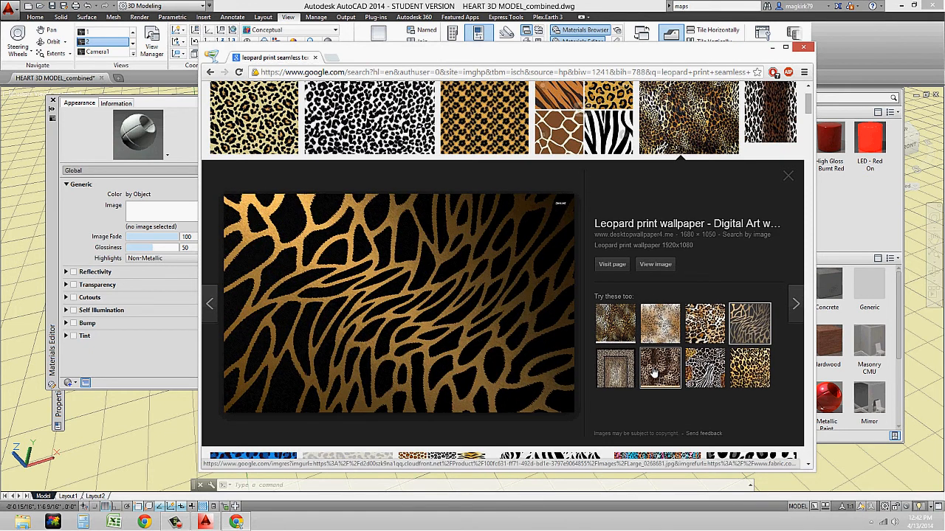
click(750, 368)
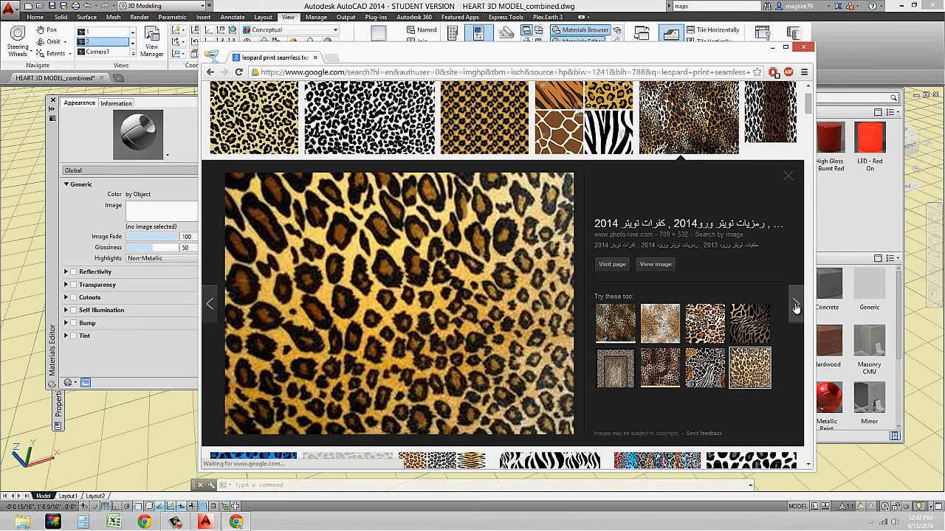
click(796, 306)
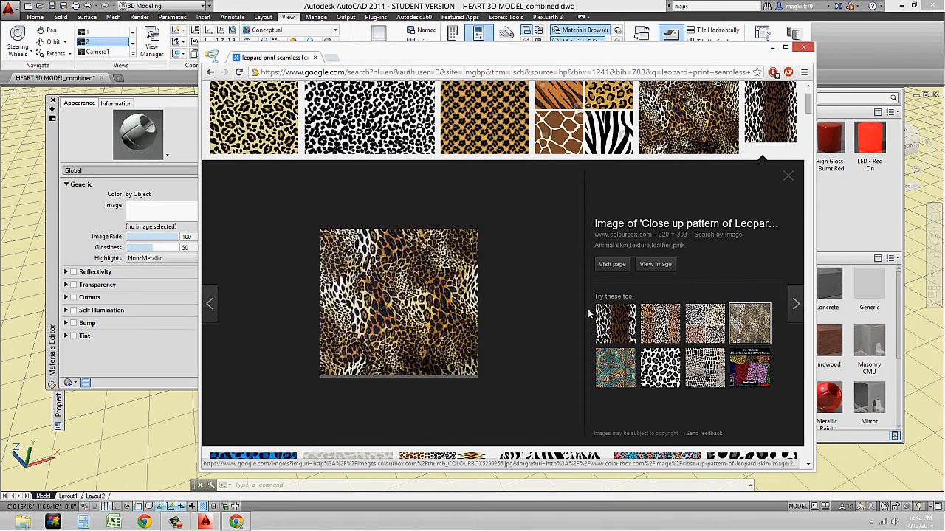
Save the colourbox leopard pattern as a JPEG and minimize the browser.
right_click(398, 302)
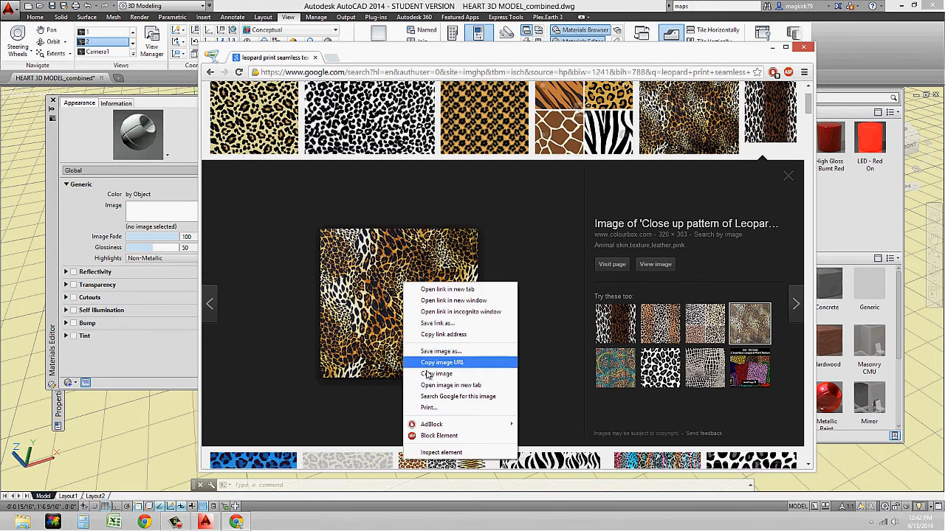
click(440, 350)
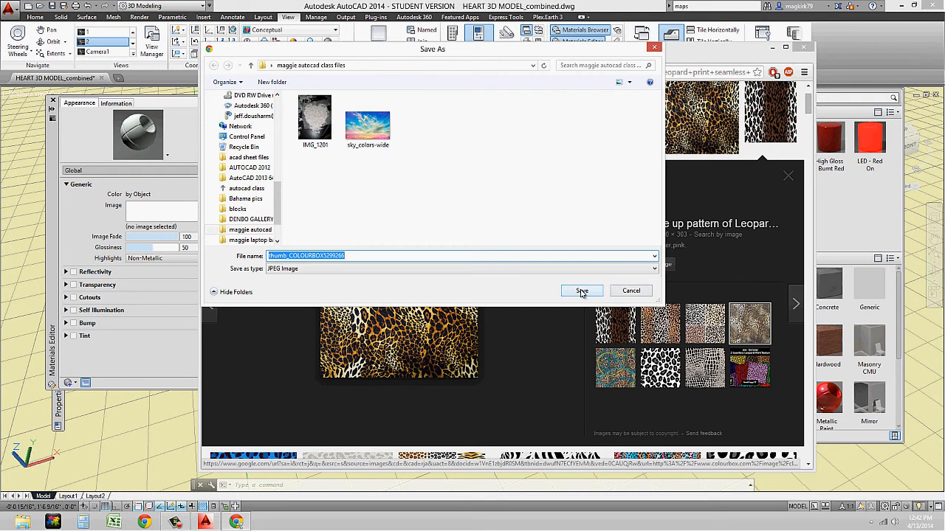
click(581, 290)
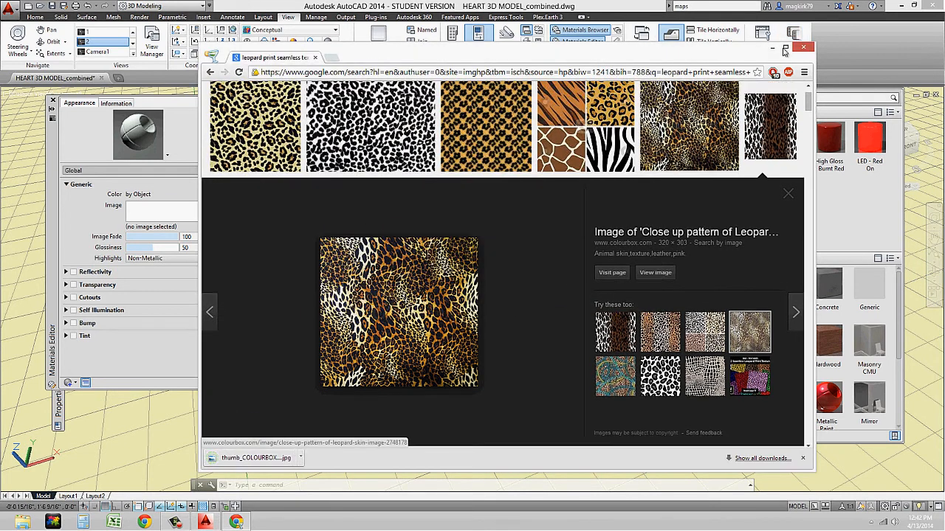
click(785, 49)
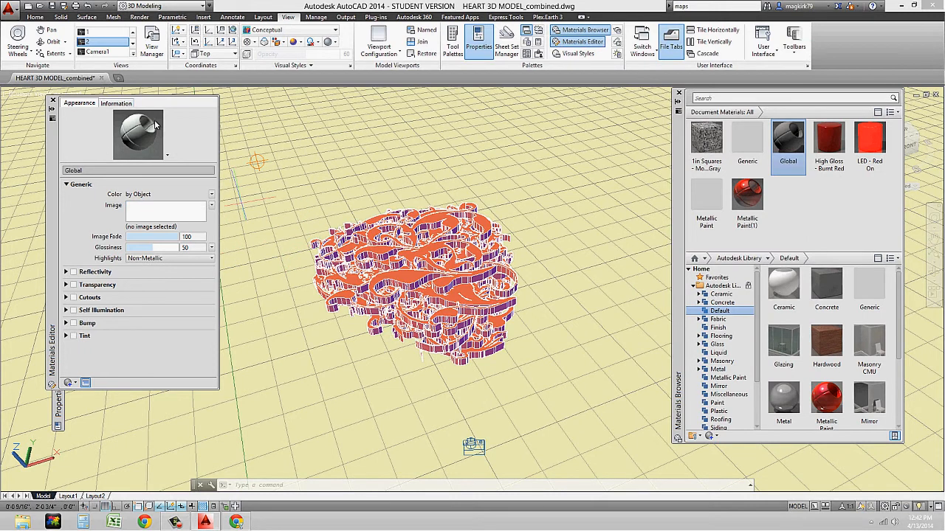
mouse_move(137, 137)
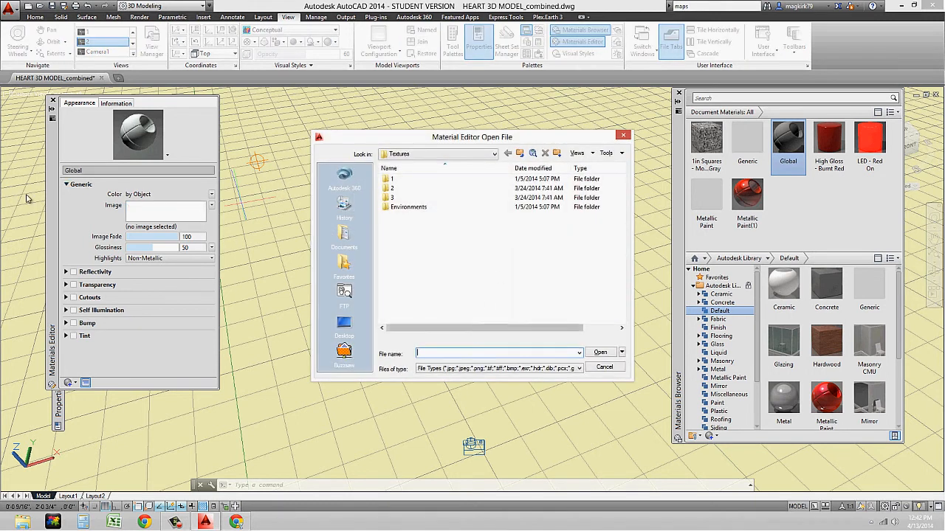
Load thumb_COLOURBOX from the class files folder as the Global material's image.
click(493, 154)
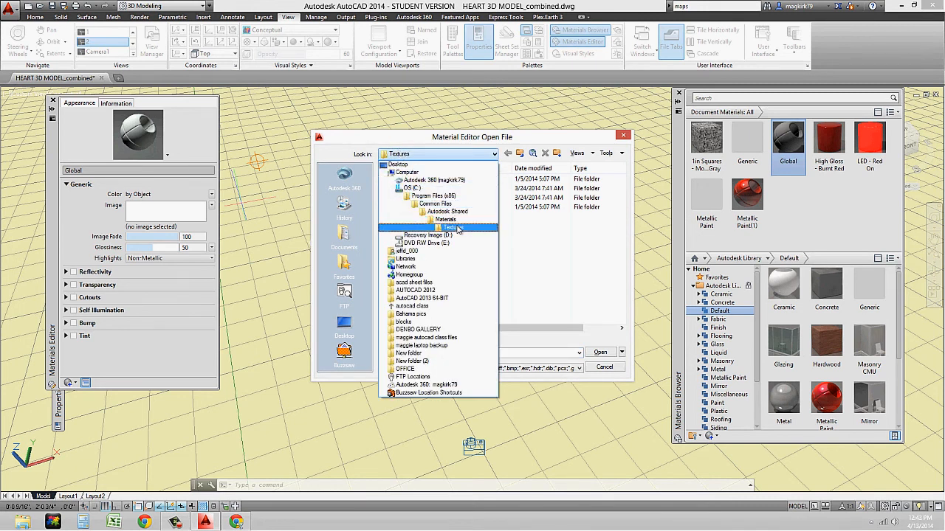
click(428, 235)
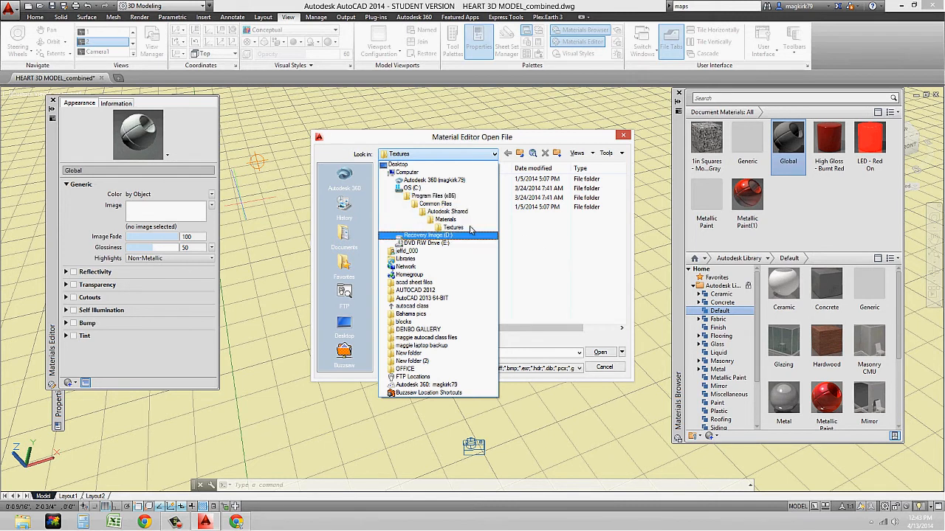
click(443, 212)
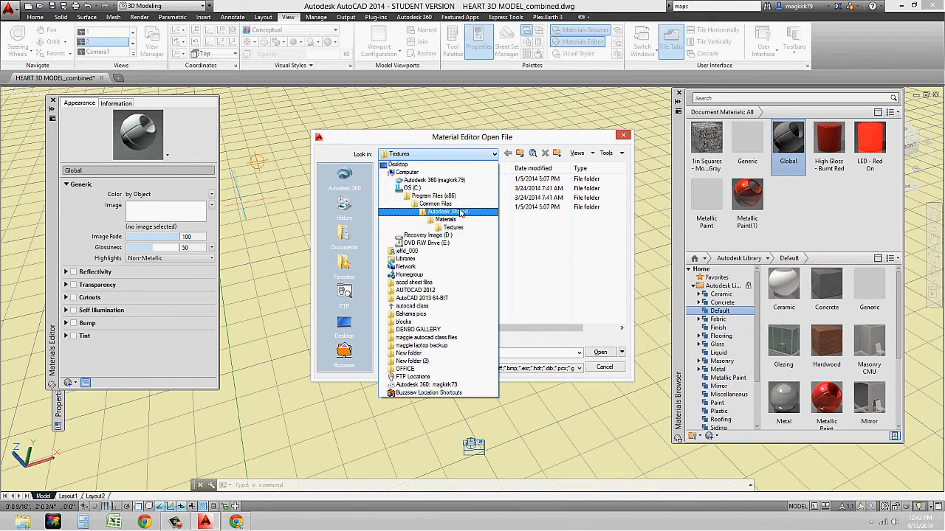
click(446, 220)
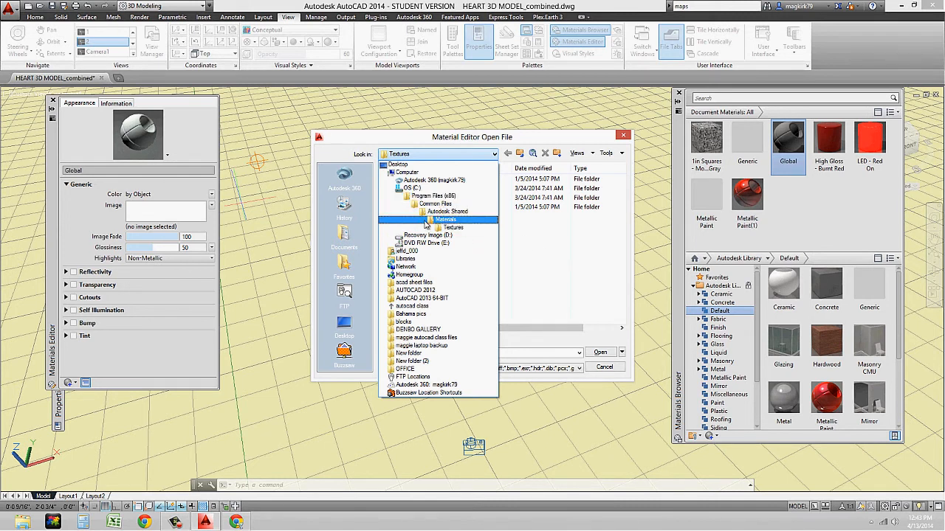
click(445, 220)
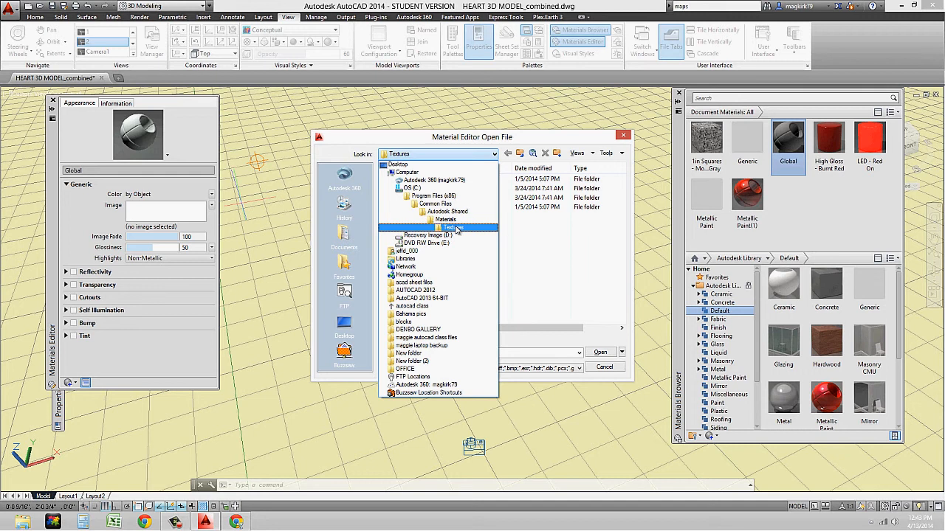
click(421, 346)
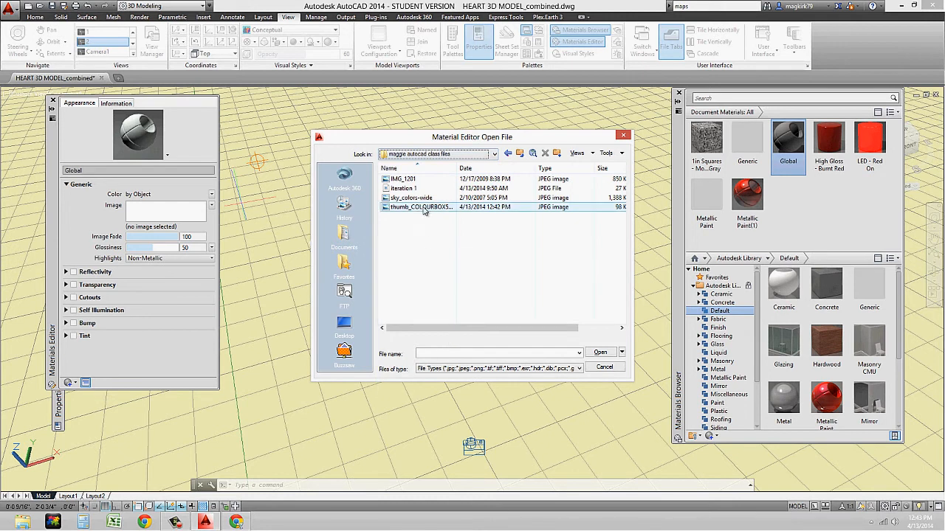
click(421, 207)
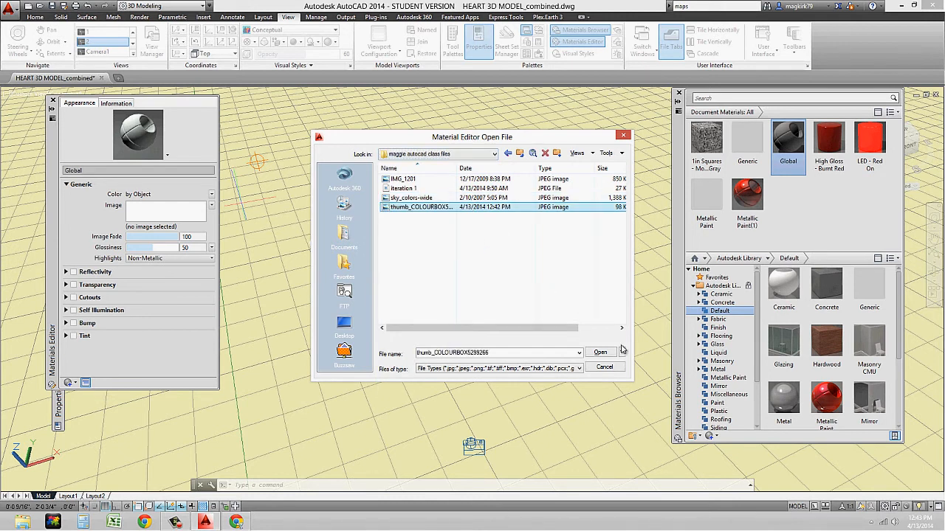
click(601, 352)
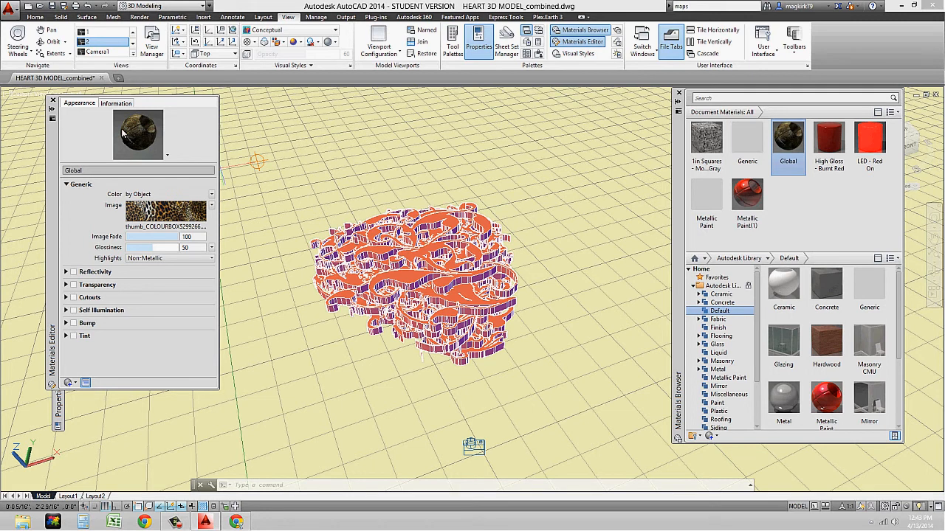
mouse_move(137, 129)
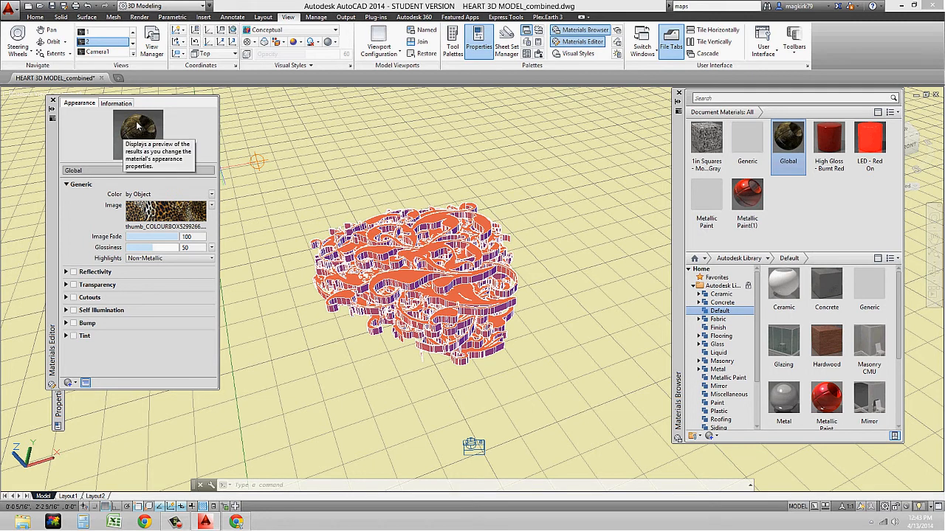
mouse_move(212, 207)
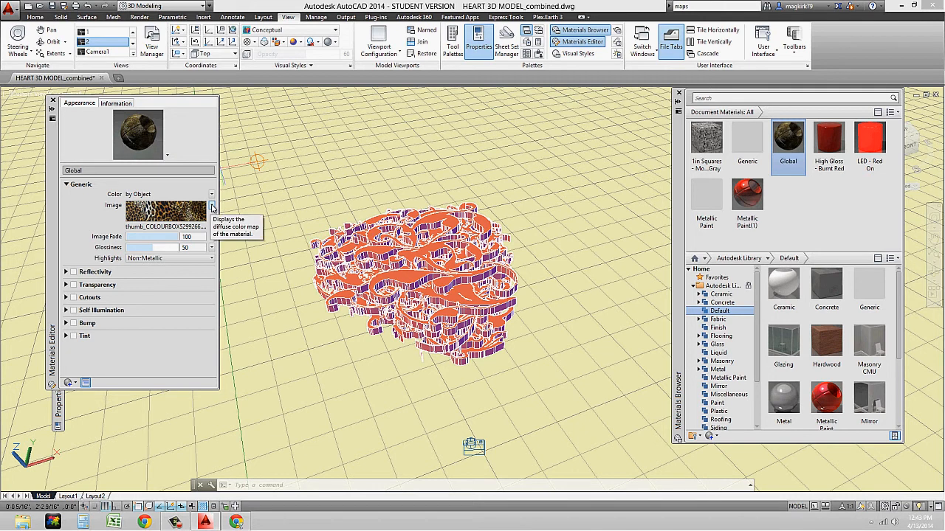
click(212, 206)
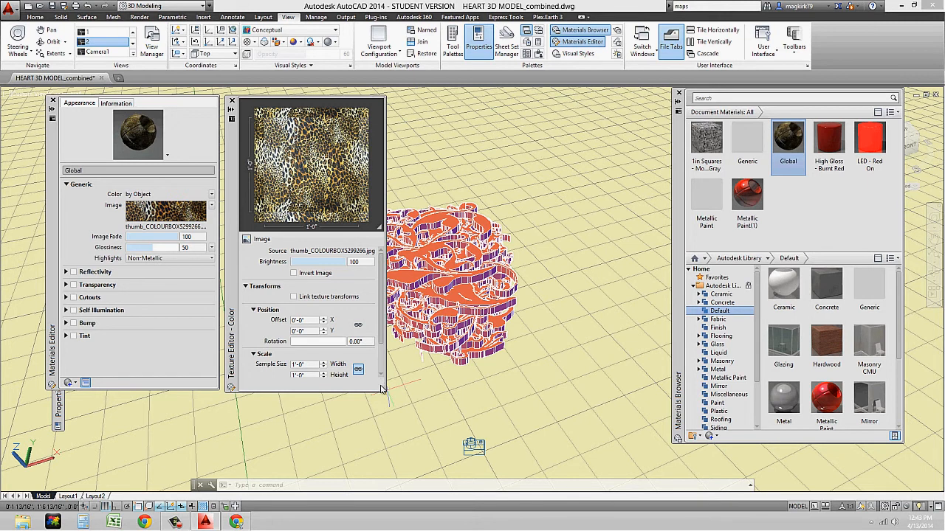
mouse_move(381, 390)
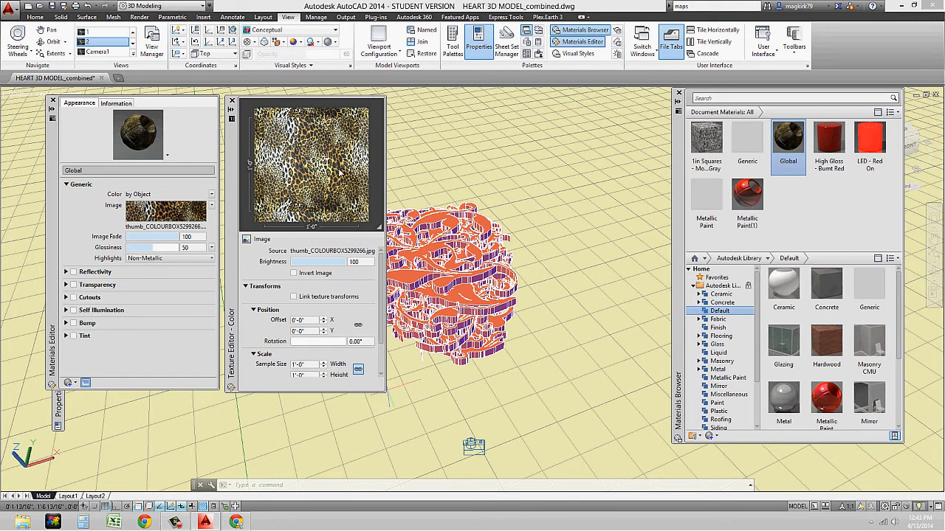
mouse_move(339, 174)
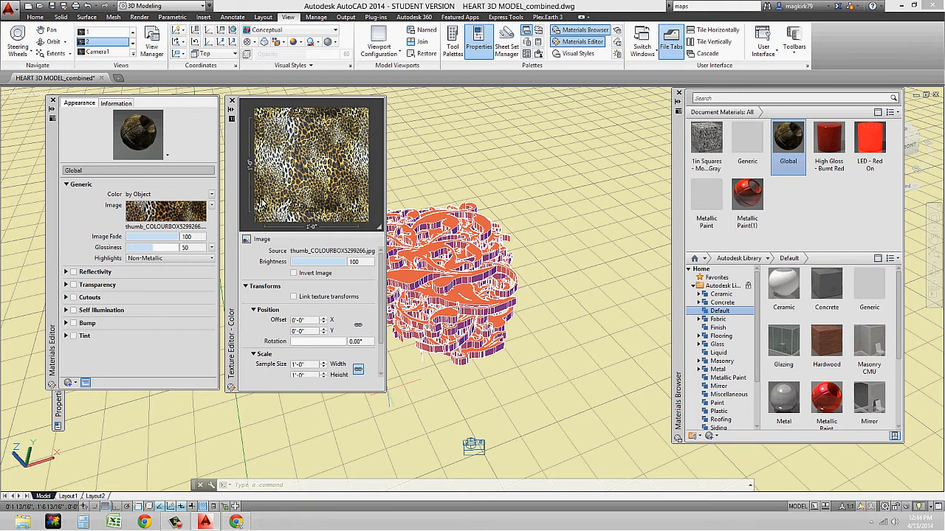
mouse_move(358, 214)
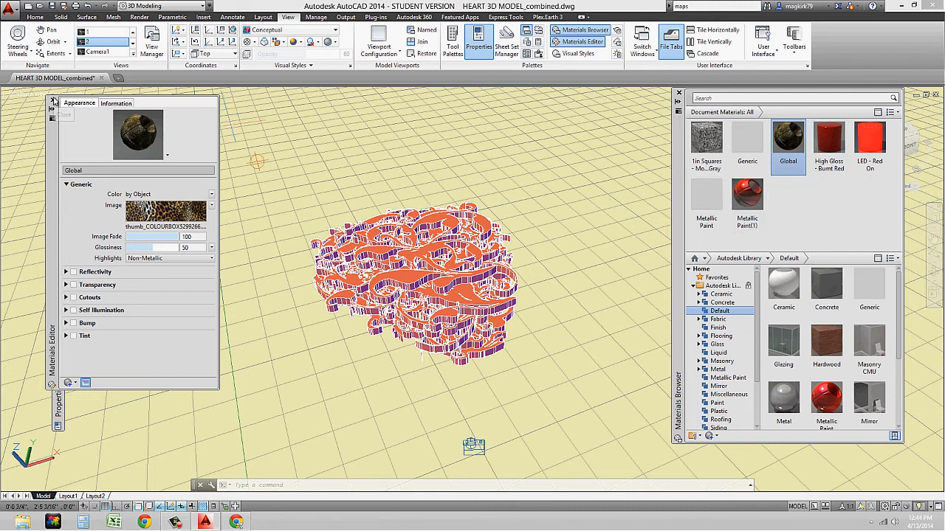
Close the Materials Editor and bring up the Global material's actions in the browser.
click(577, 41)
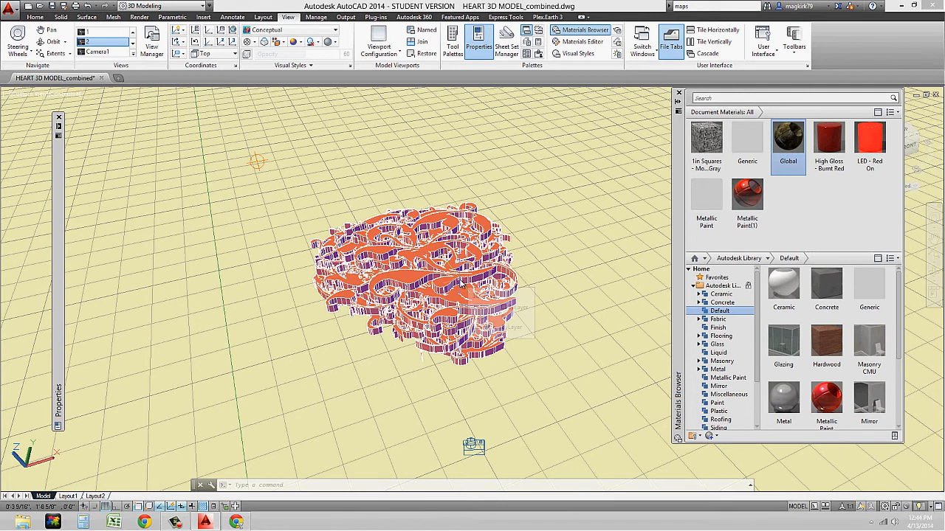
click(788, 138)
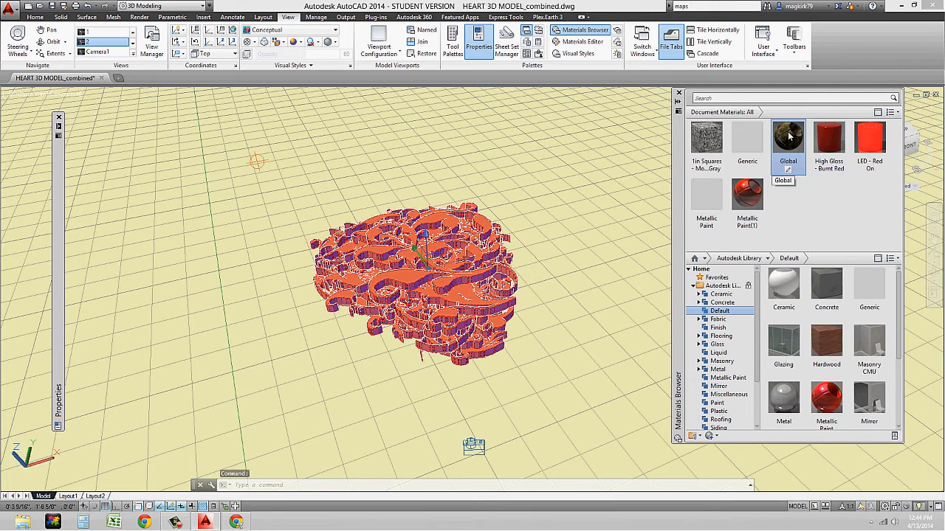
right_click(787, 136)
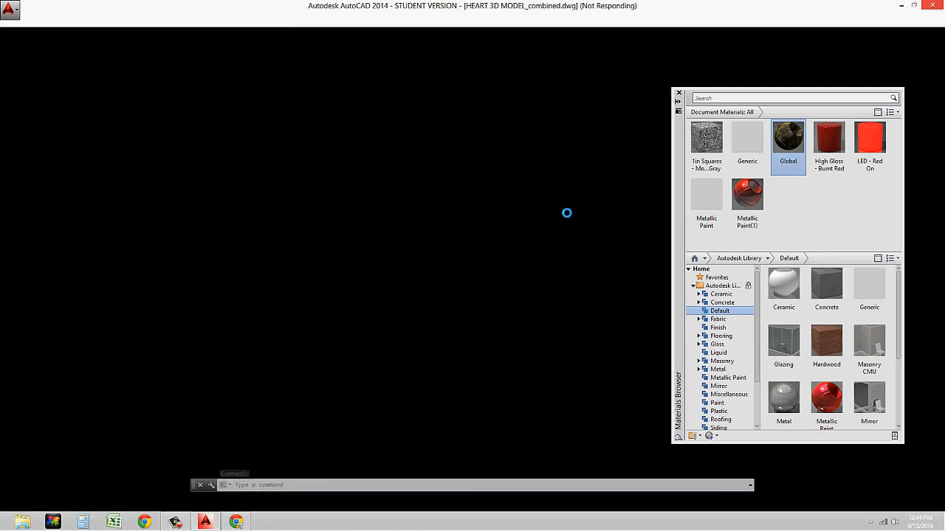
mouse_move(518, 193)
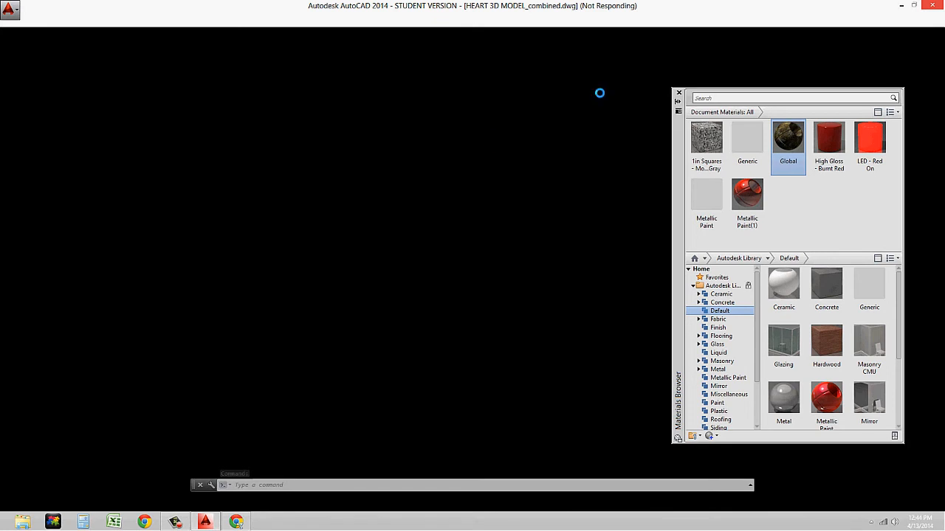
mouse_move(489, 141)
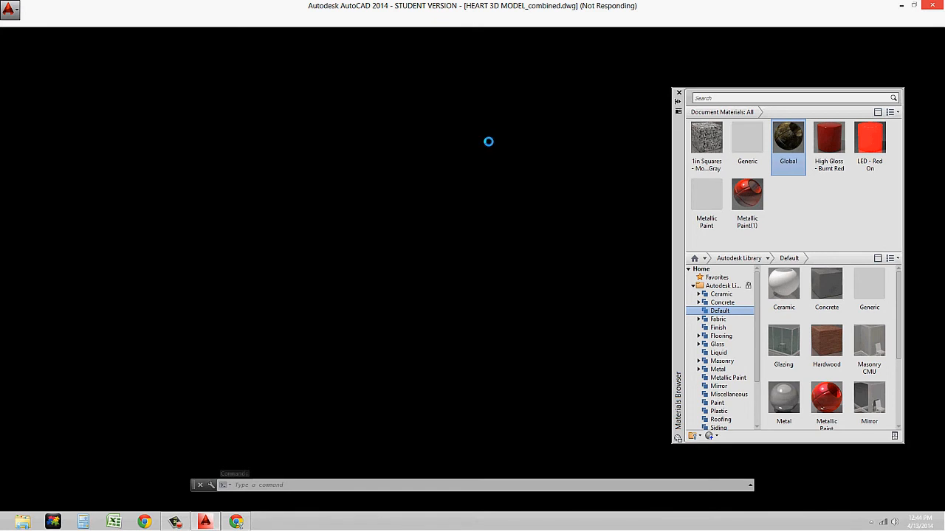
mouse_move(433, 116)
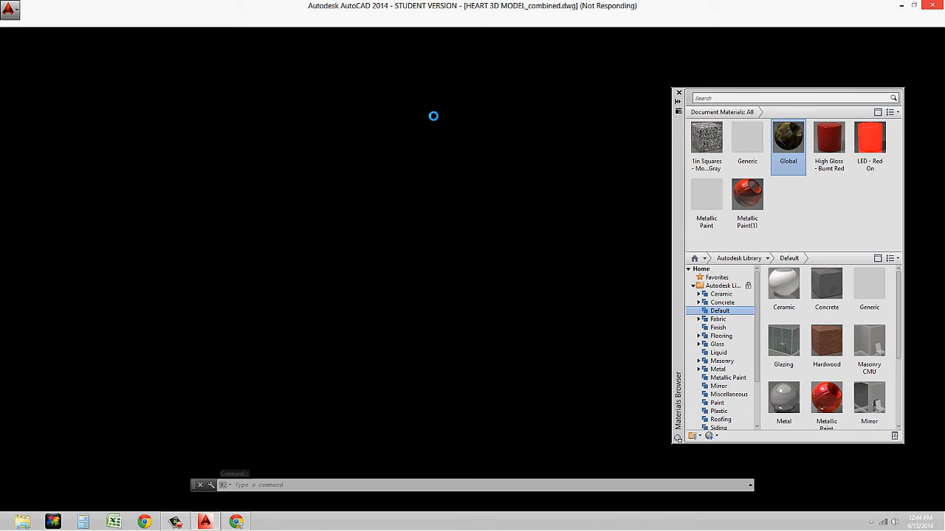
mouse_move(503, 108)
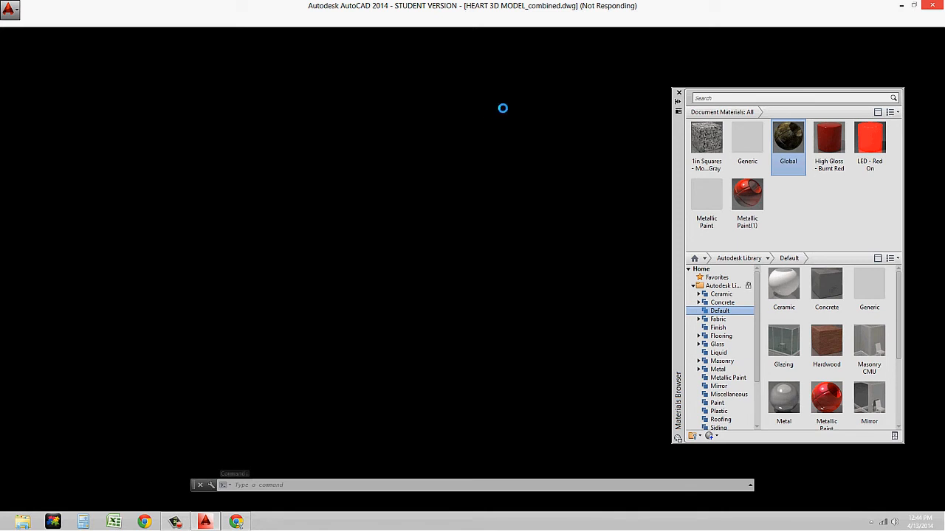
mouse_move(234, 170)
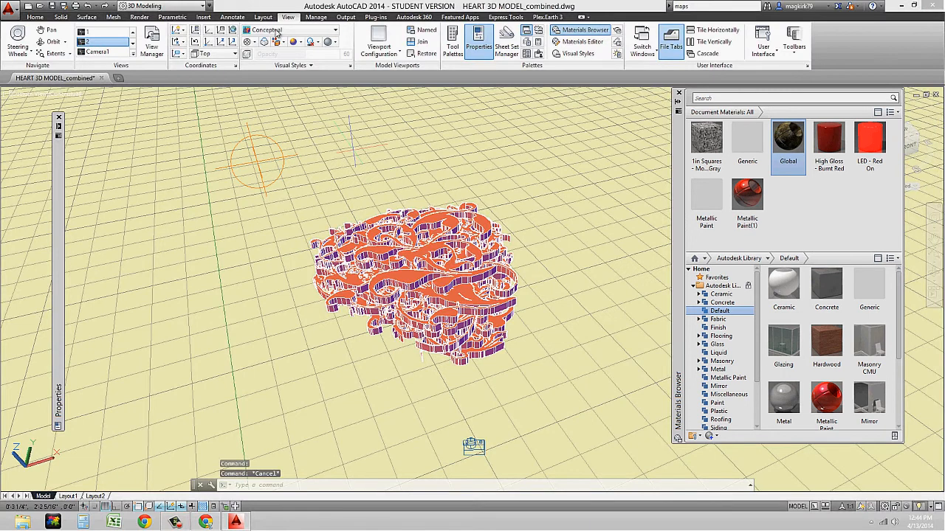
mouse_move(379, 40)
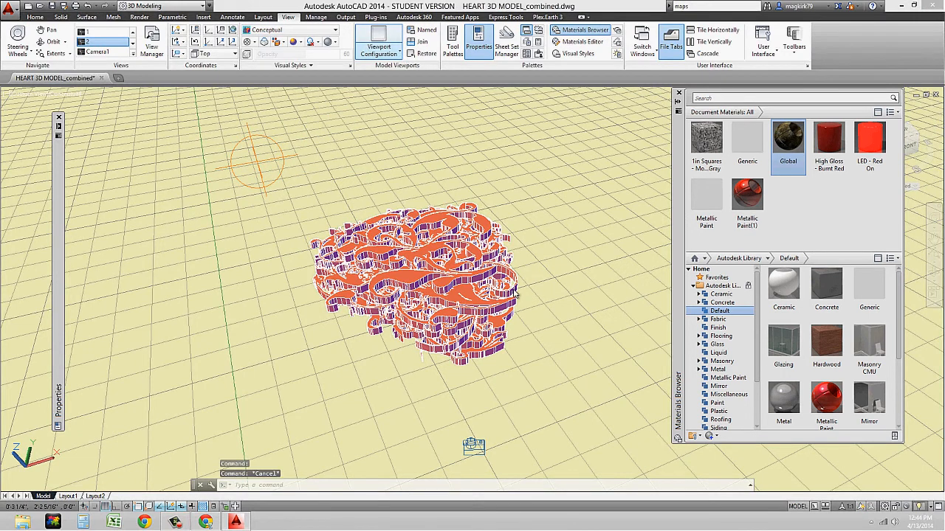
mouse_move(386, 142)
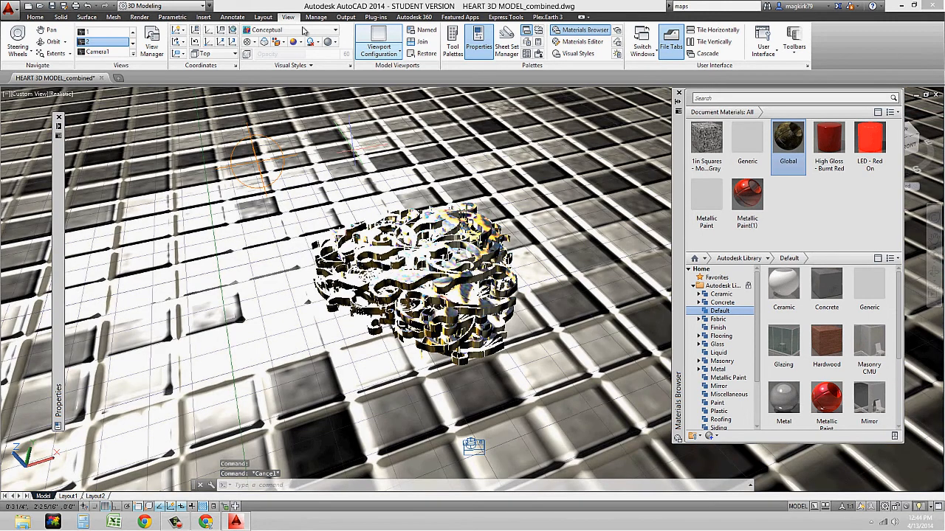
Restore the saved Camera1 view and bring up the Render tools.
click(291, 29)
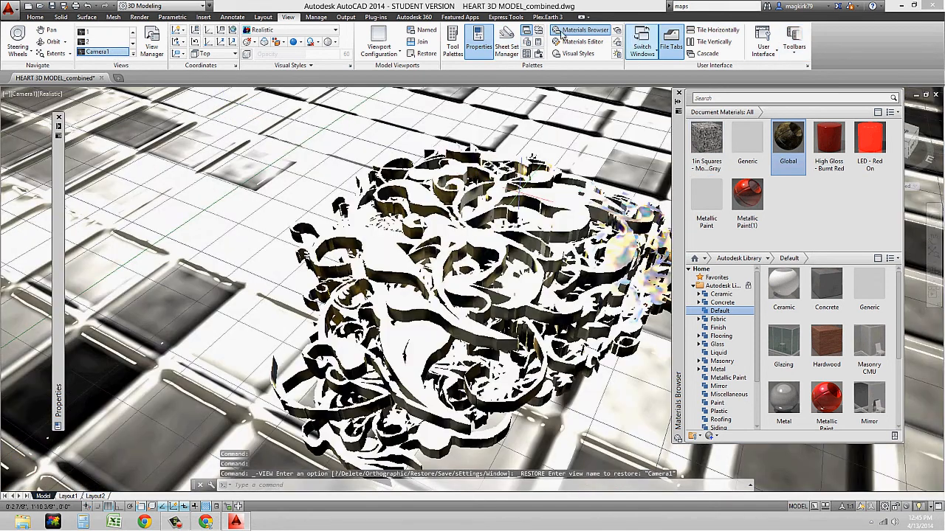
click(139, 17)
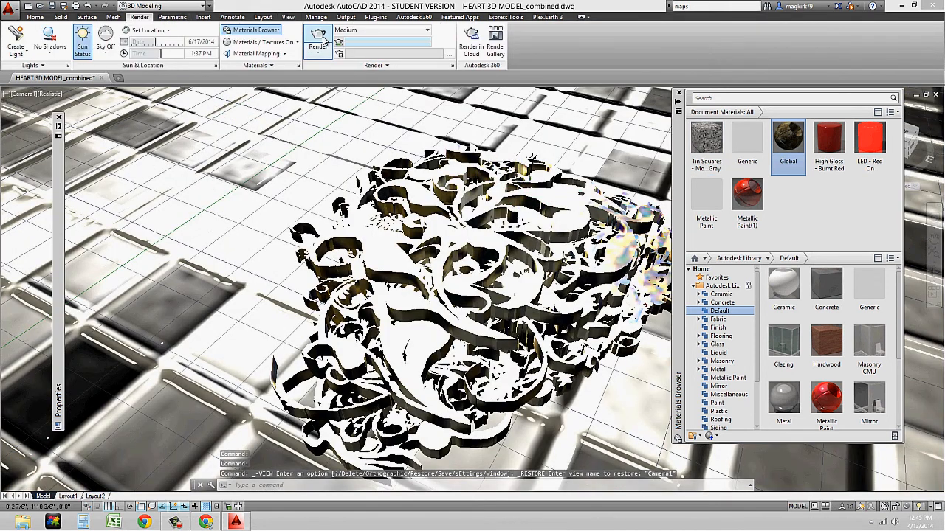
Render the Camera1 view at the Medium preset in the Render window.
click(318, 42)
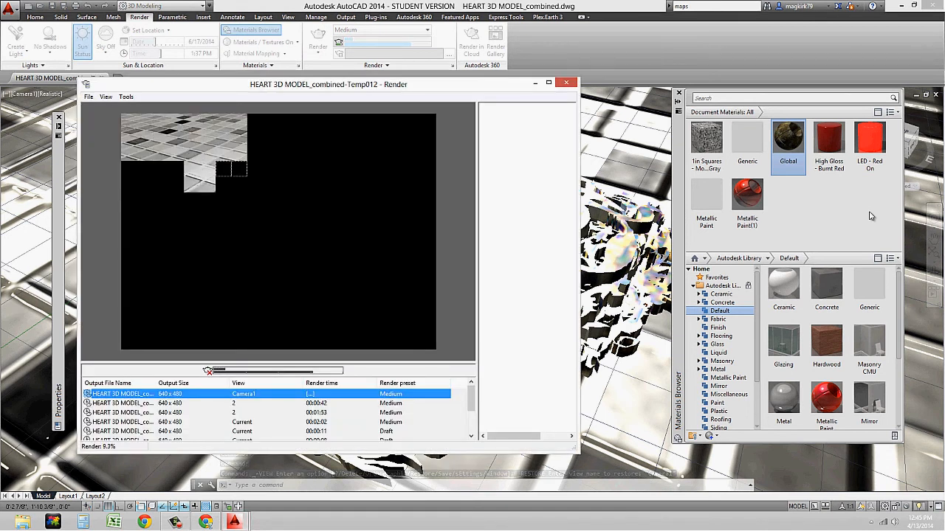
click(317, 42)
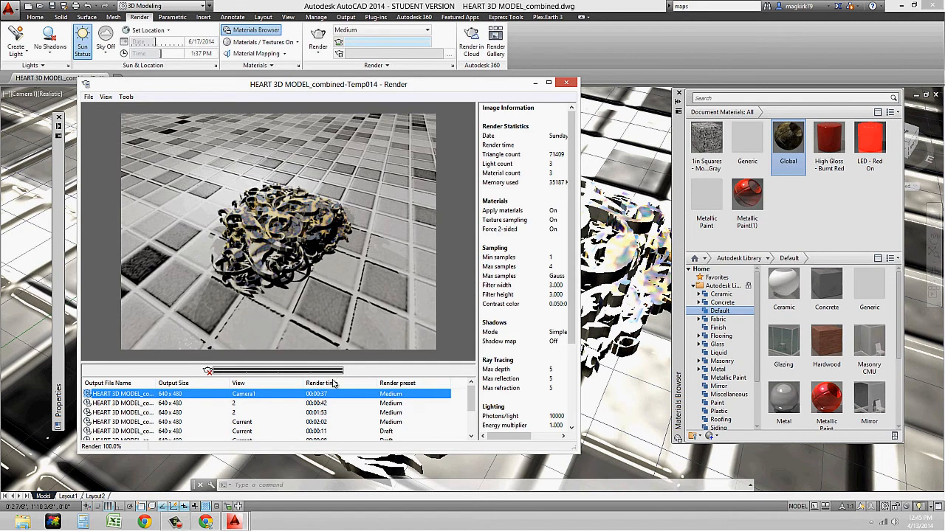
mouse_move(261, 292)
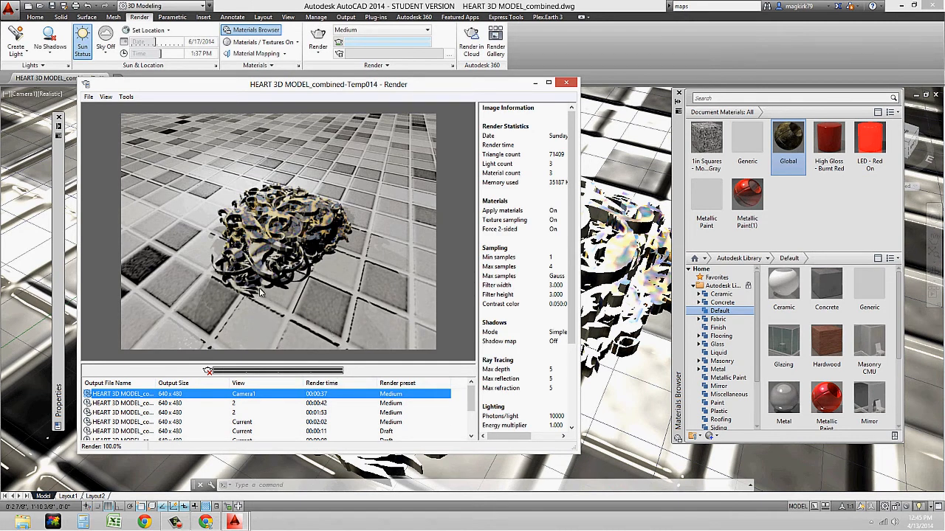
click(566, 82)
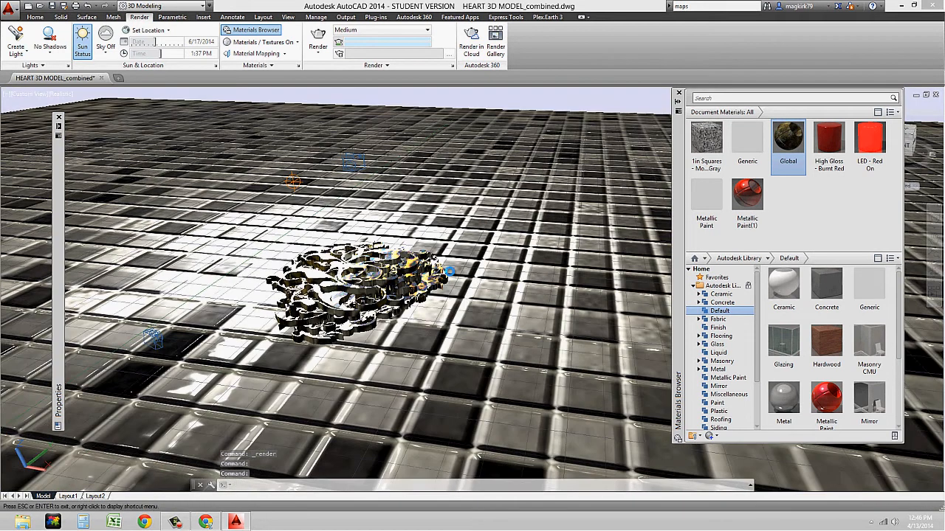
mouse_move(450, 273)
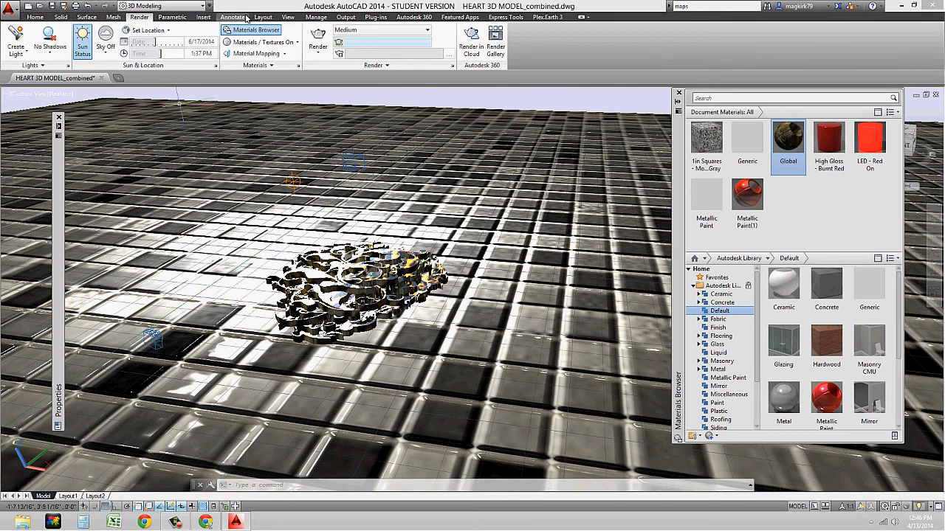
Return to the Realistic viewport showing the whole tiled floor and sky.
click(288, 16)
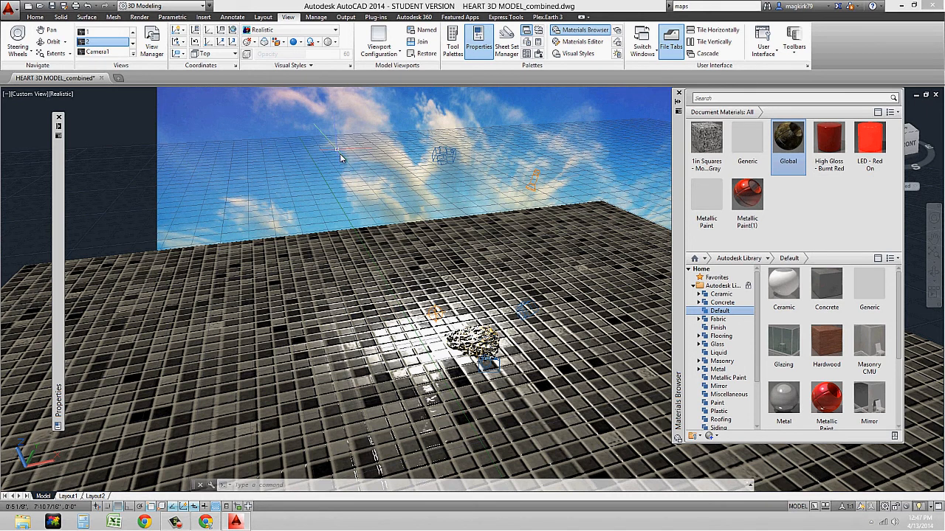
mouse_move(338, 155)
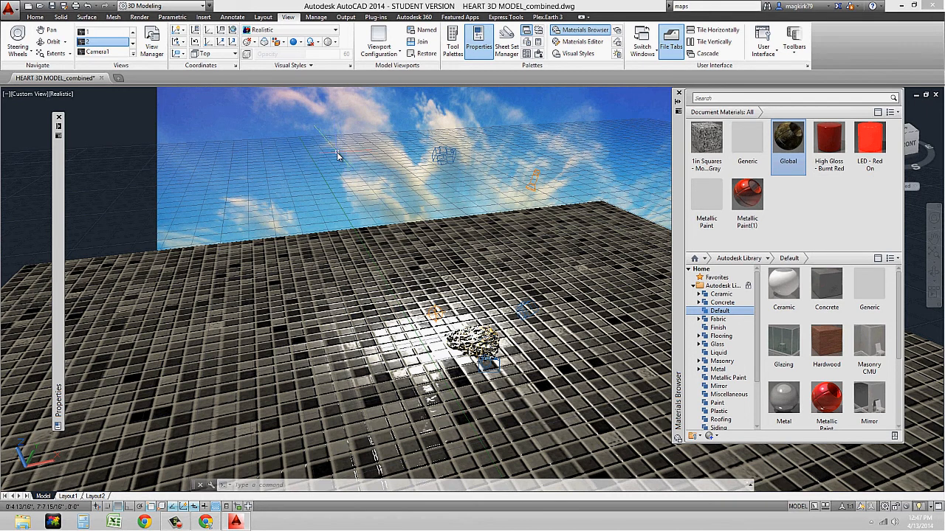
mouse_move(394, 117)
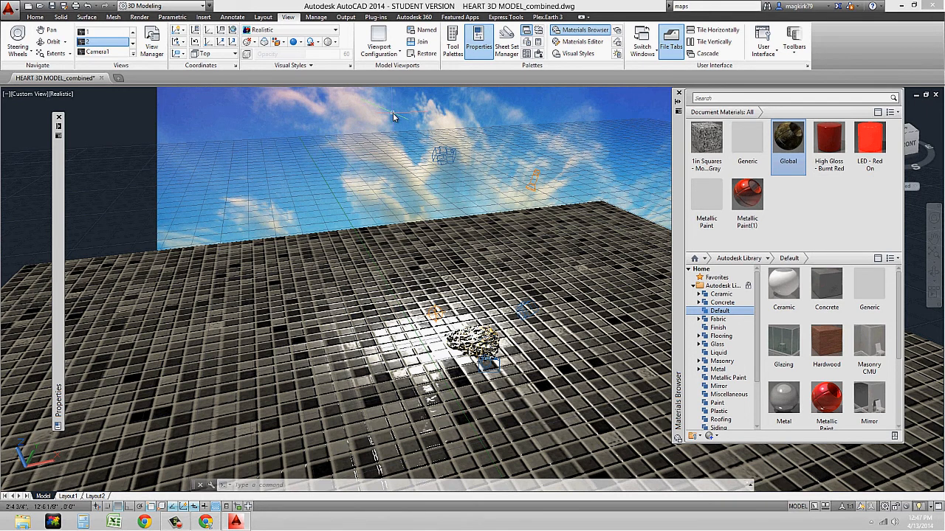
mouse_move(491, 220)
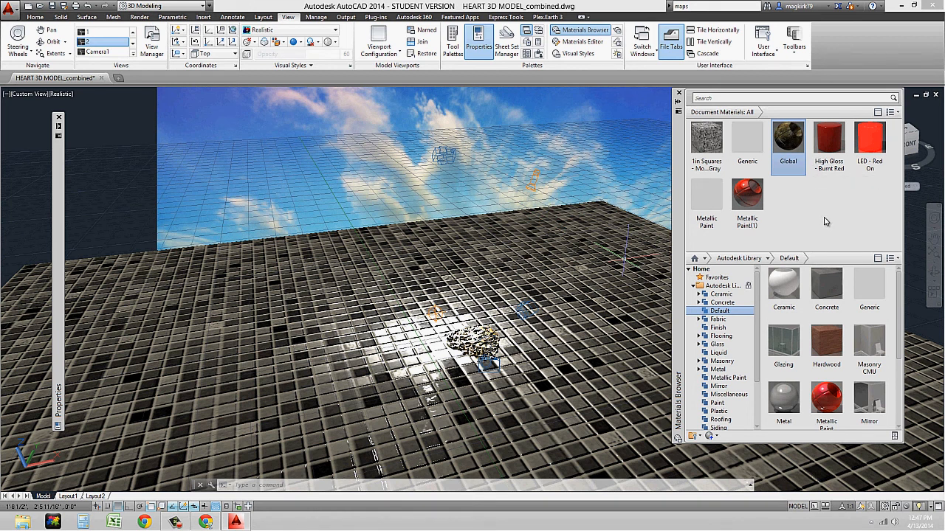
mouse_move(788, 137)
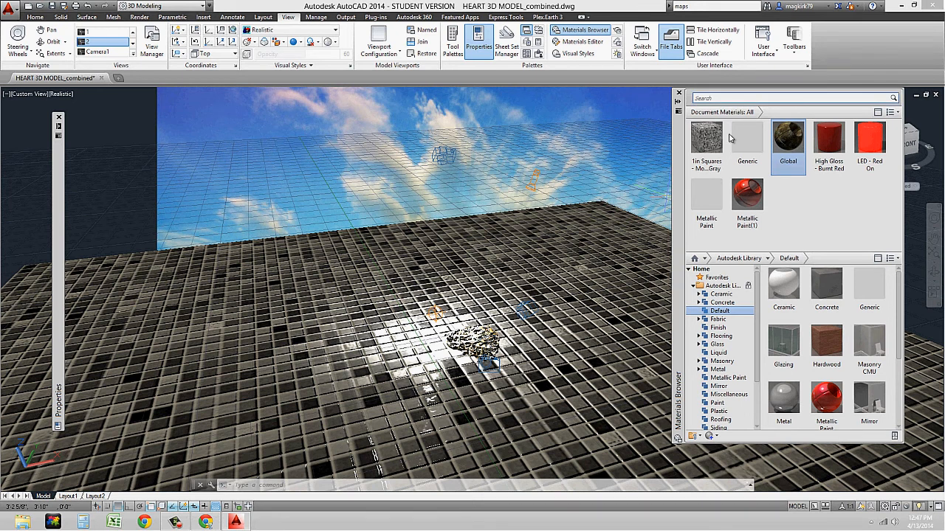
mouse_move(788, 170)
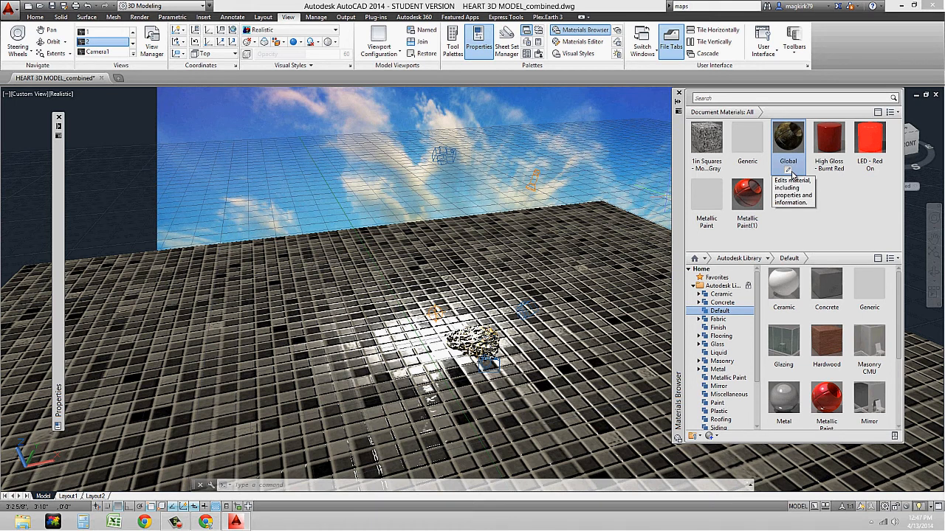
mouse_move(825, 339)
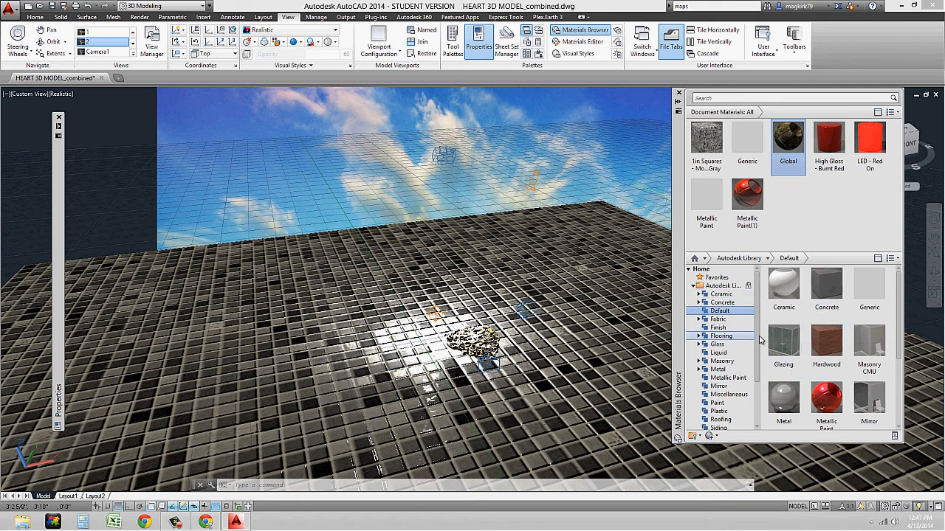
Add Andiroba - Natural from the library's Flooring category to Document Materials.
scroll(down, 3)
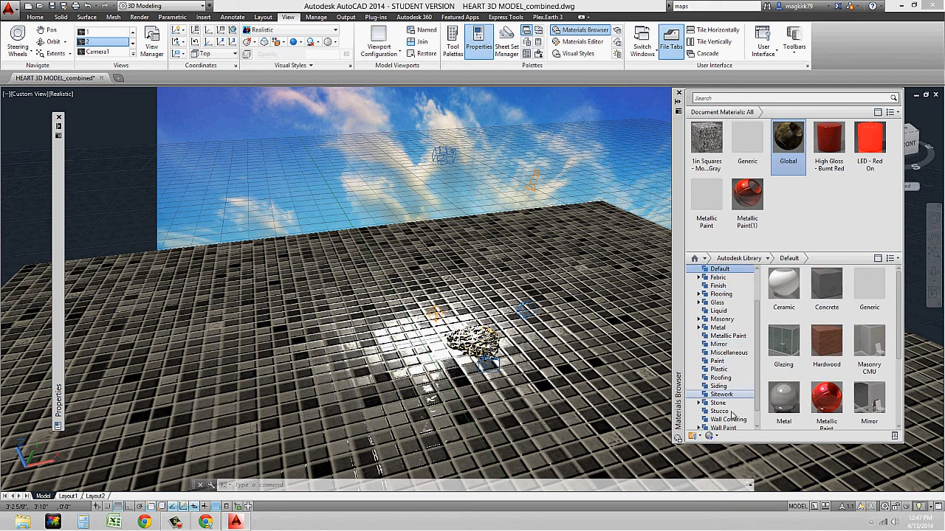
scroll(down, 3)
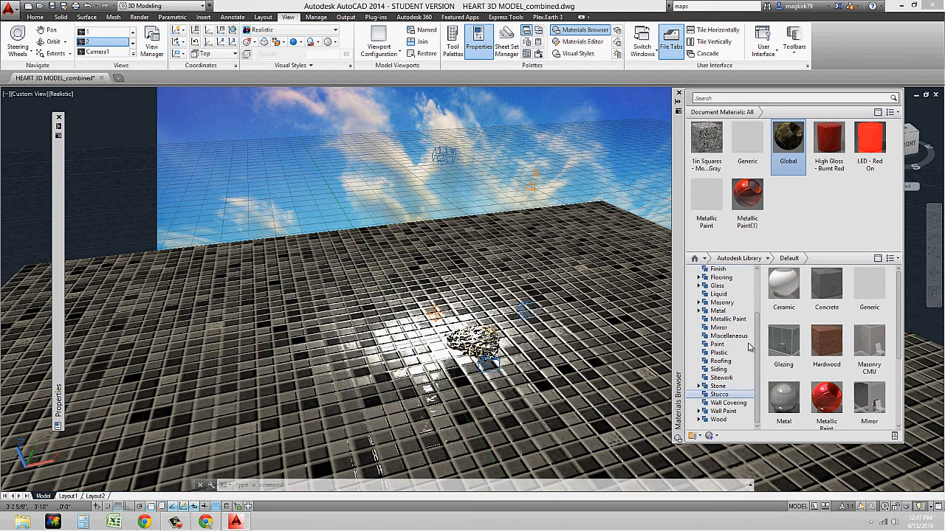
click(722, 277)
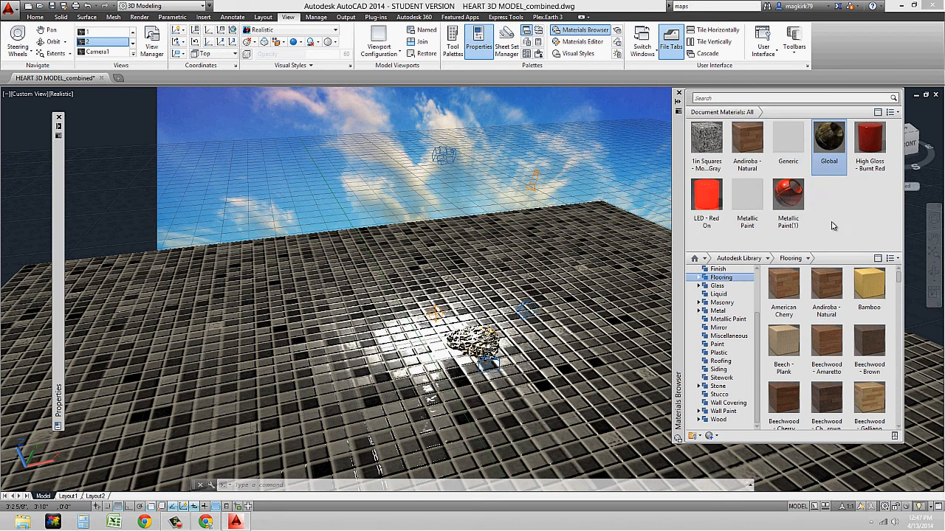
right_click(747, 140)
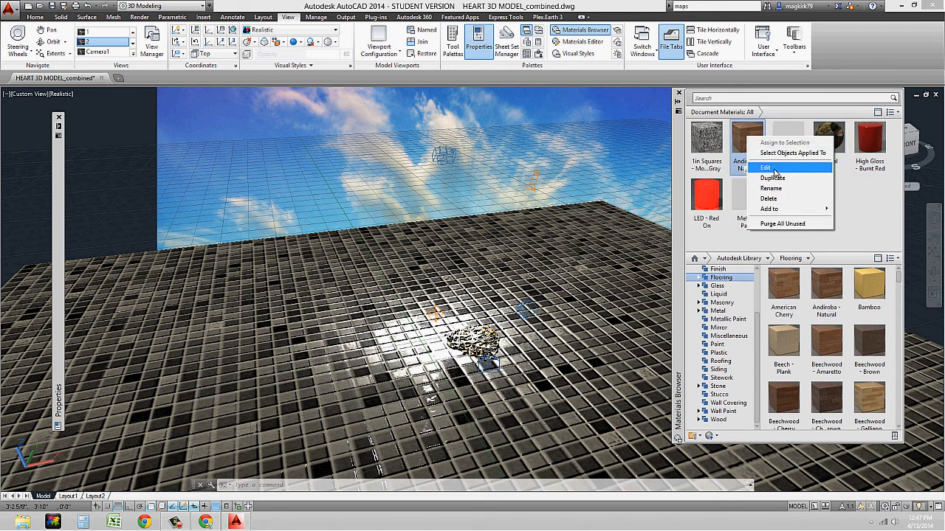
click(765, 168)
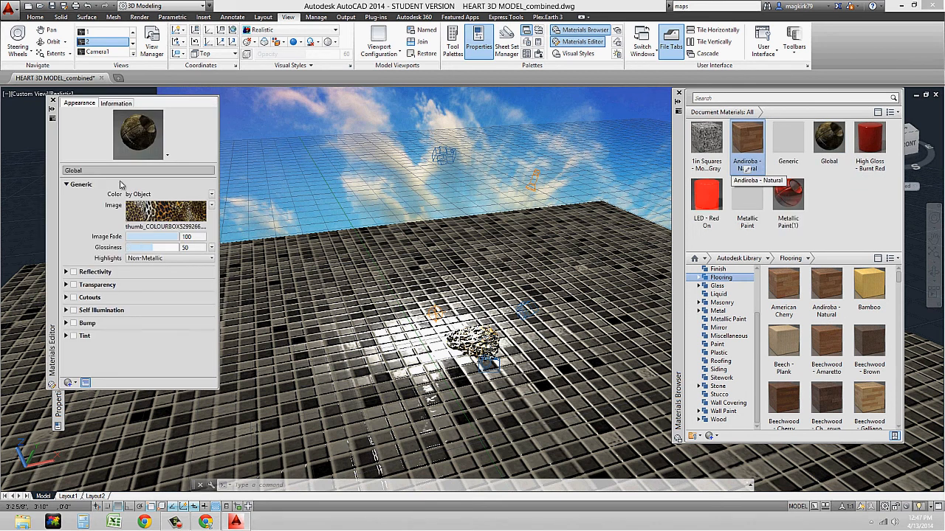
double_click(746, 140)
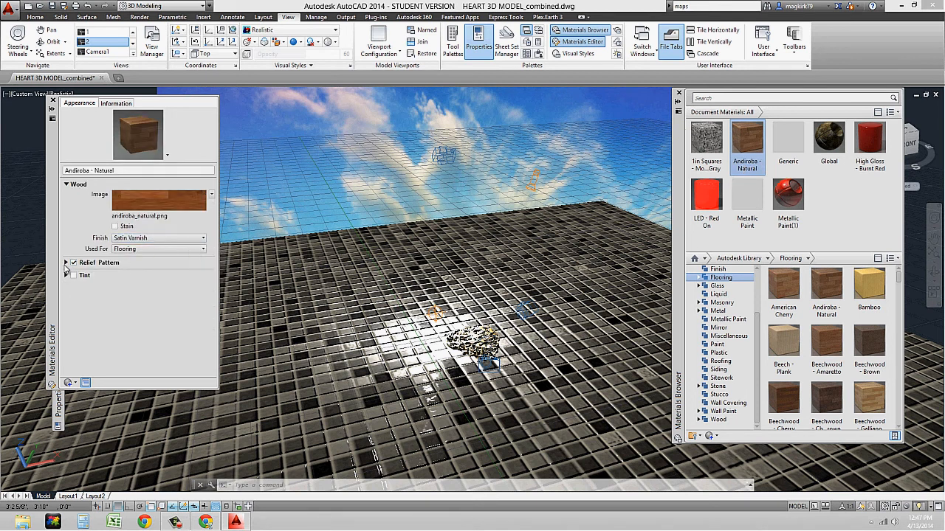
click(73, 263)
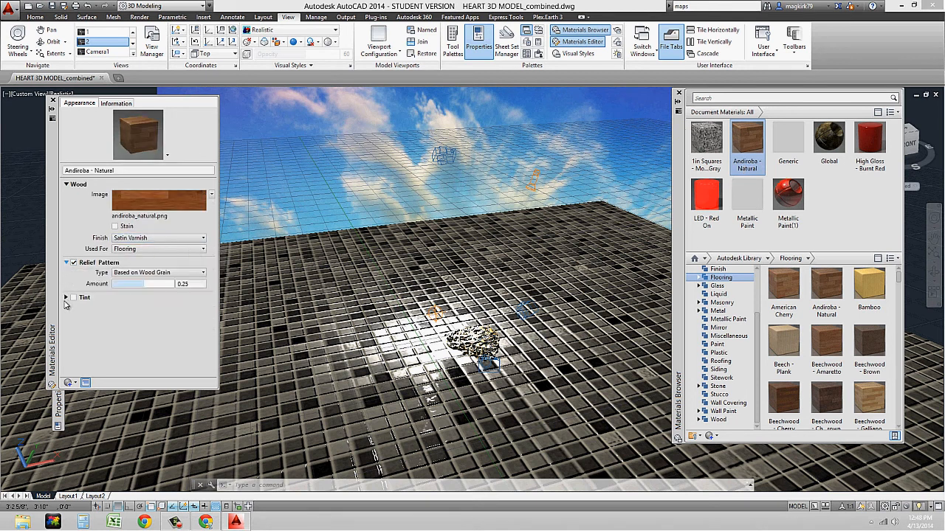
click(202, 237)
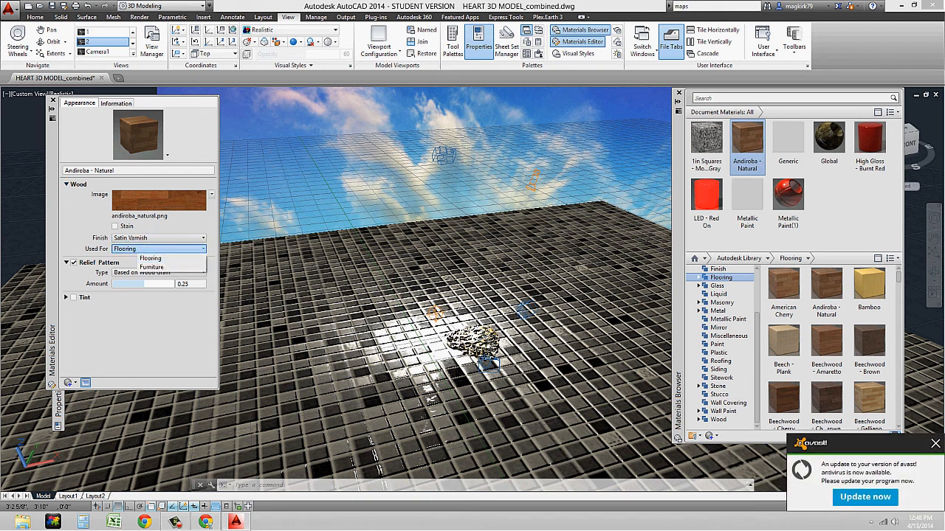
click(150, 257)
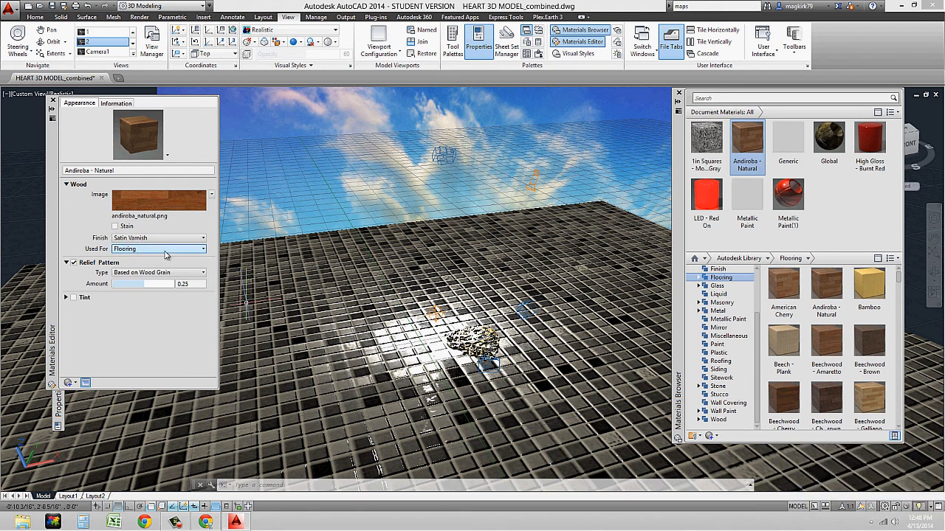
click(200, 248)
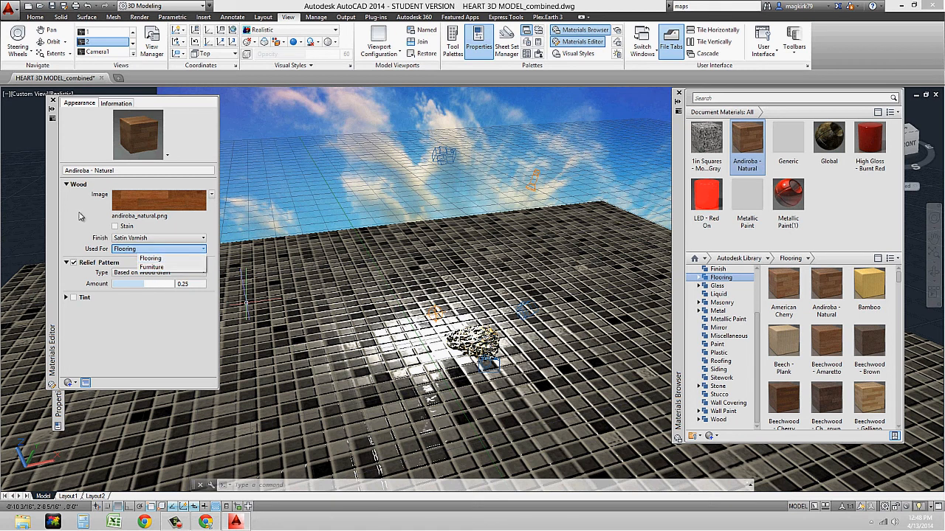
click(151, 258)
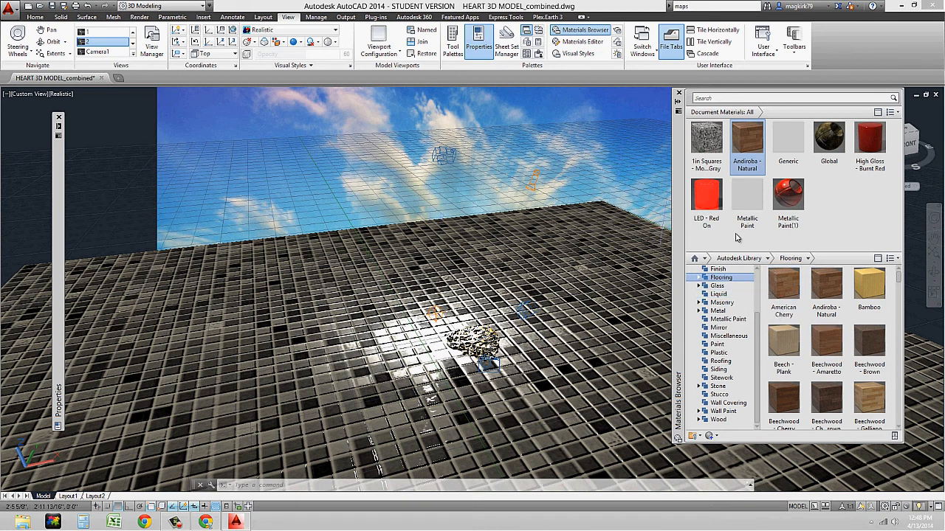
mouse_move(539, 240)
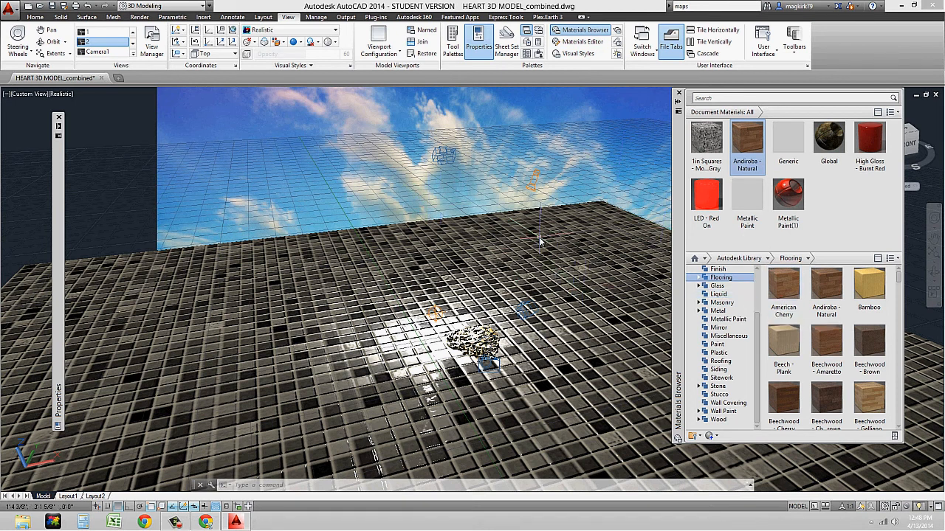
mouse_move(631, 328)
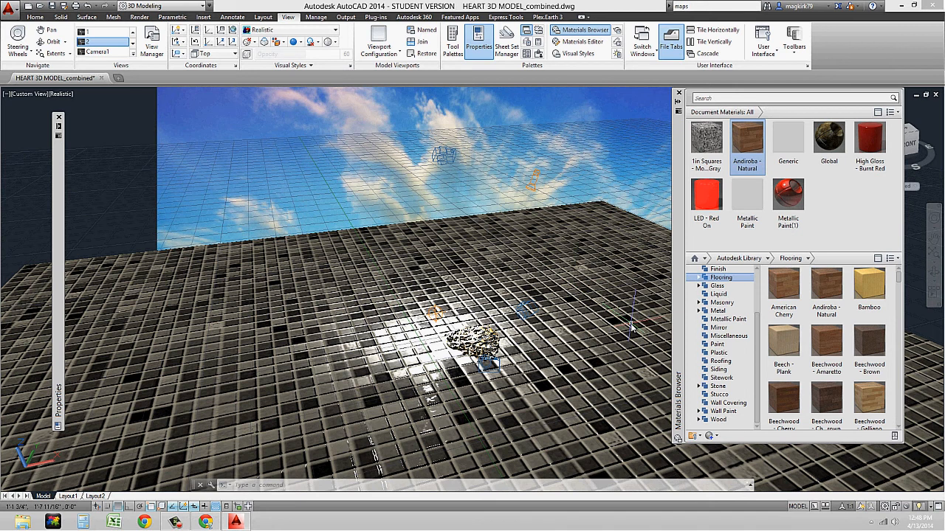
mouse_move(626, 338)
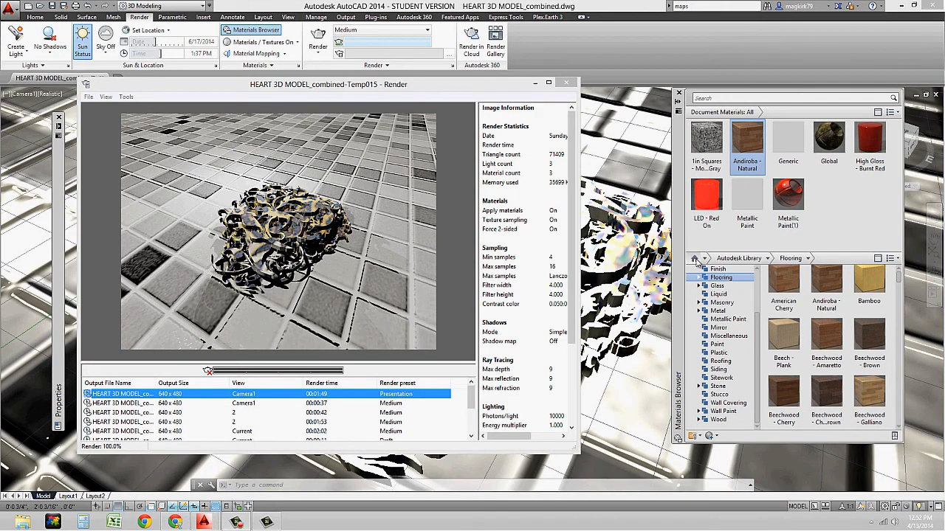
mouse_move(409, 399)
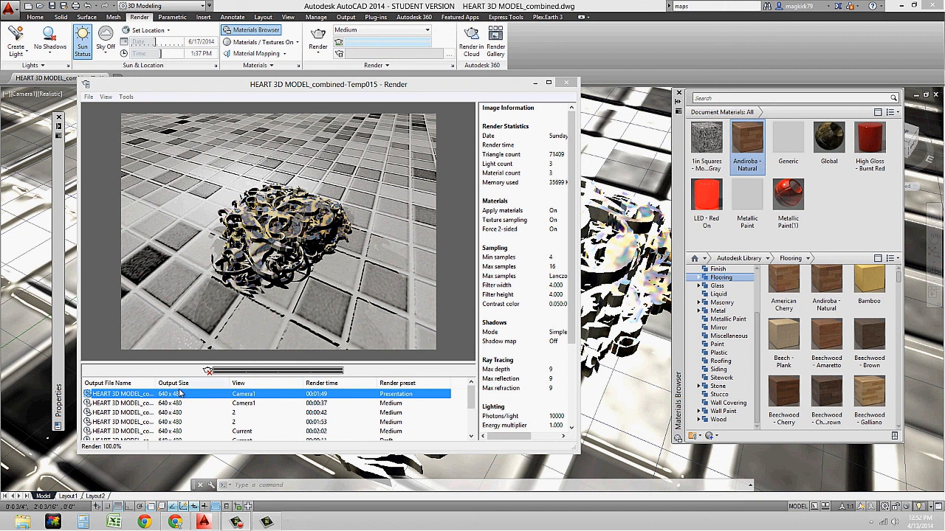
mouse_move(207, 390)
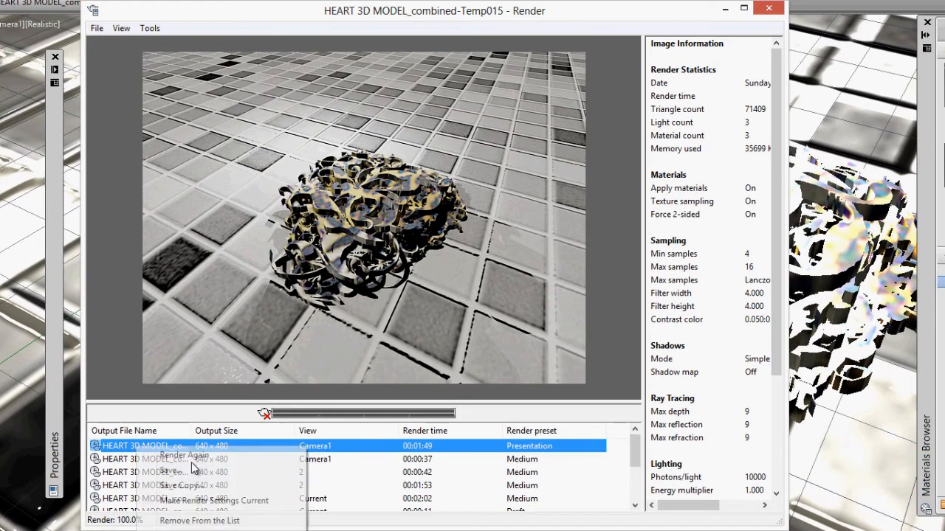
Save the render as 'final image' with TIF as the file type.
click(174, 472)
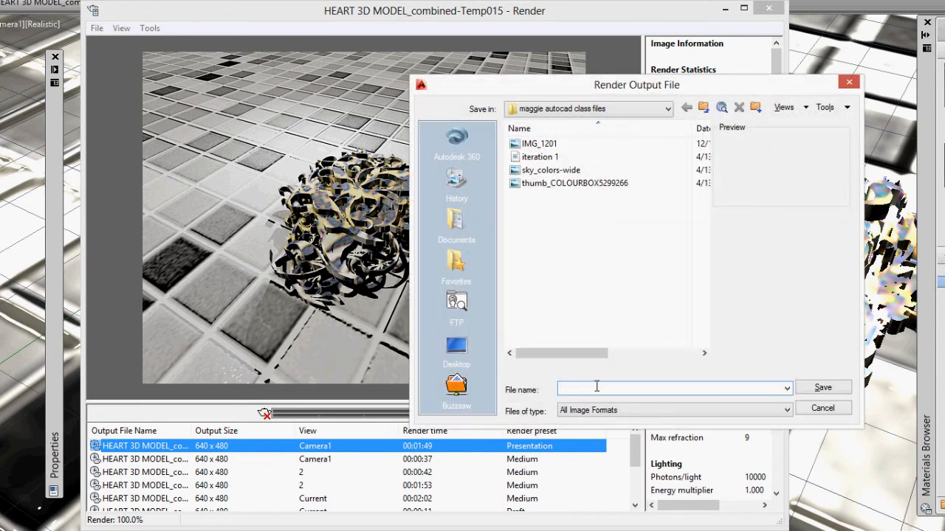
text(final i)
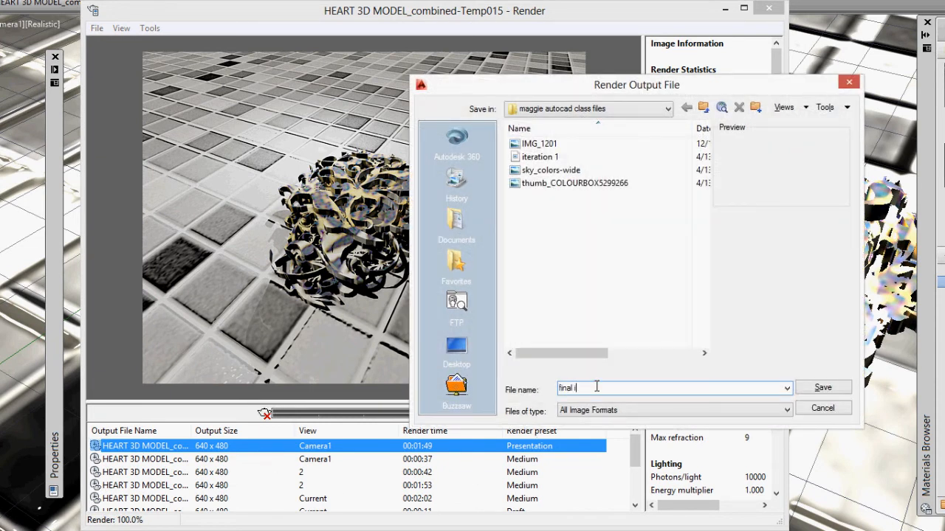
click(786, 410)
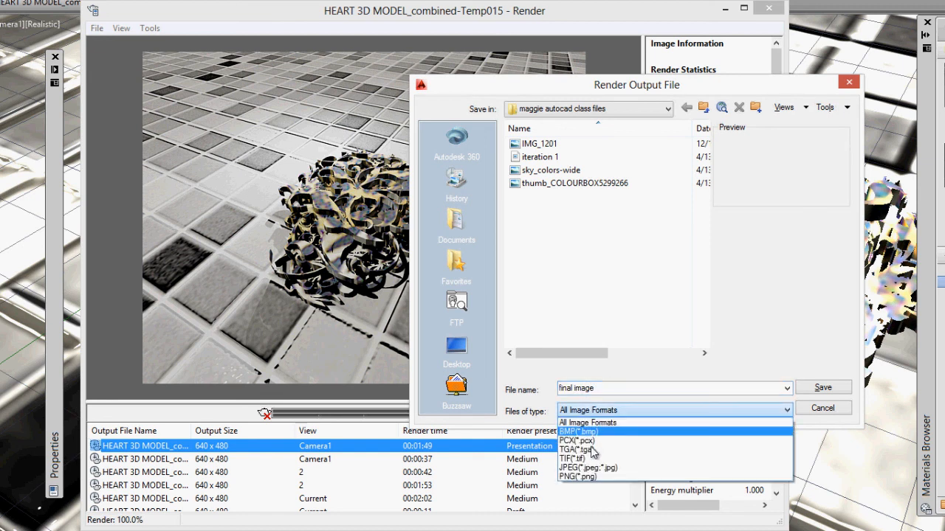
click(571, 458)
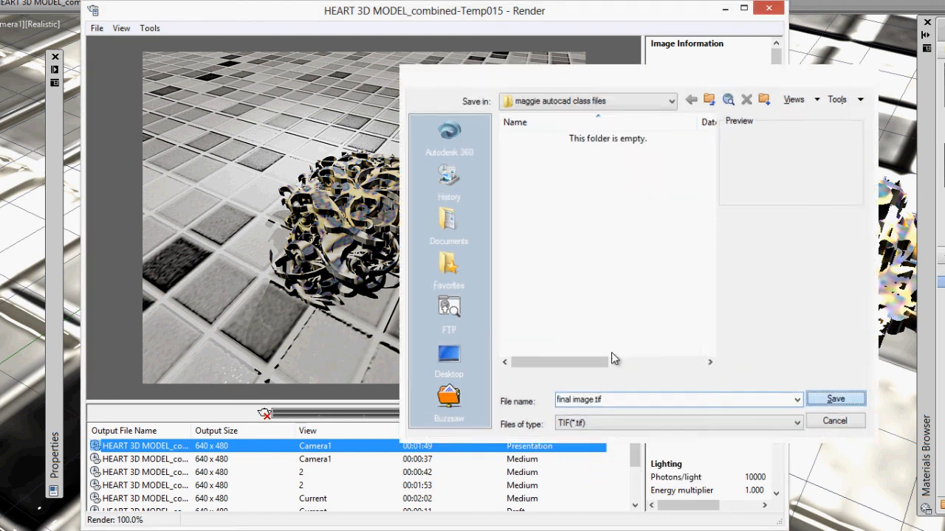